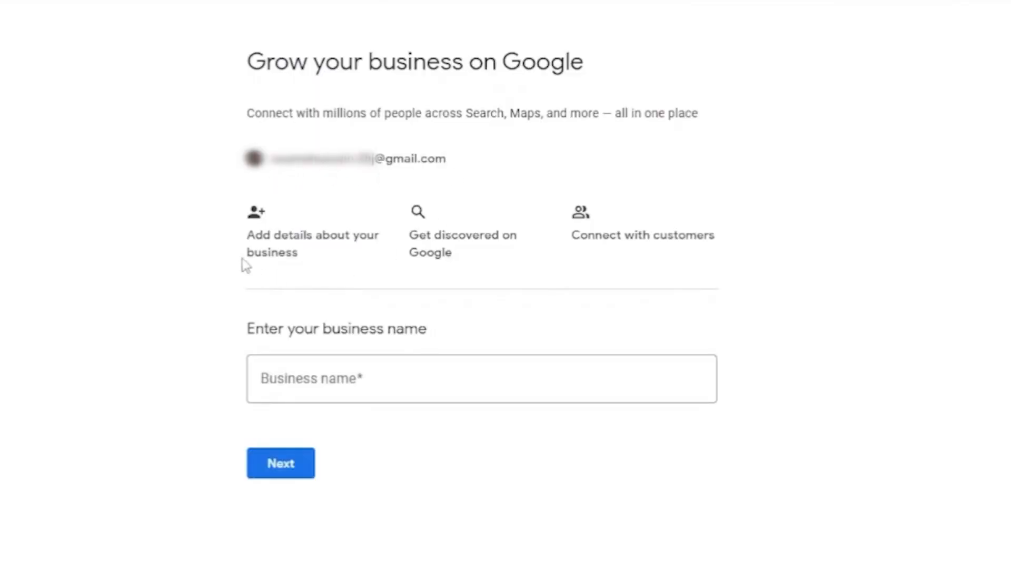
mouse_move(526, 255)
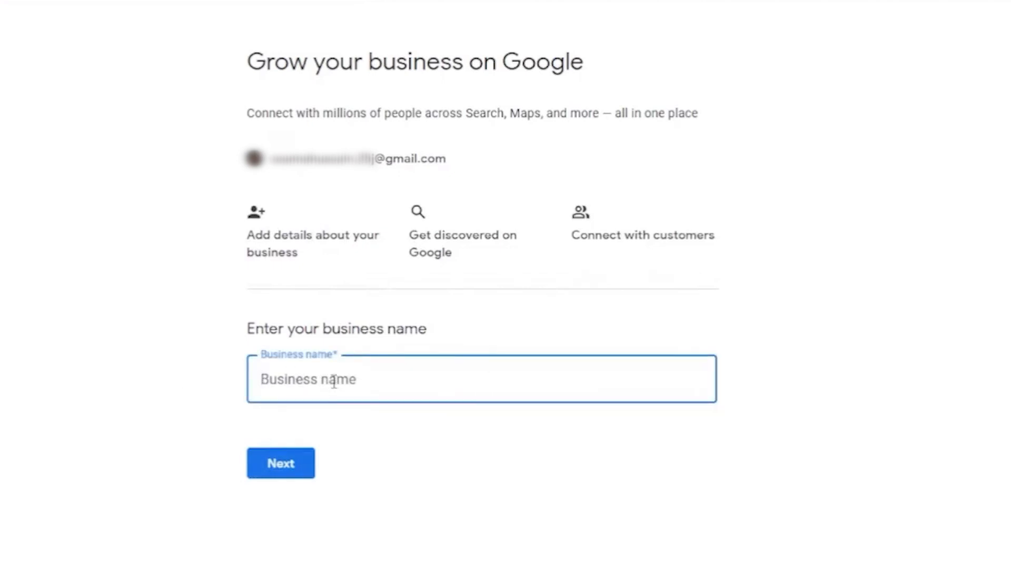
Enter 'Cuntinuum' as the business name and submit it
text(Cuntinuum)
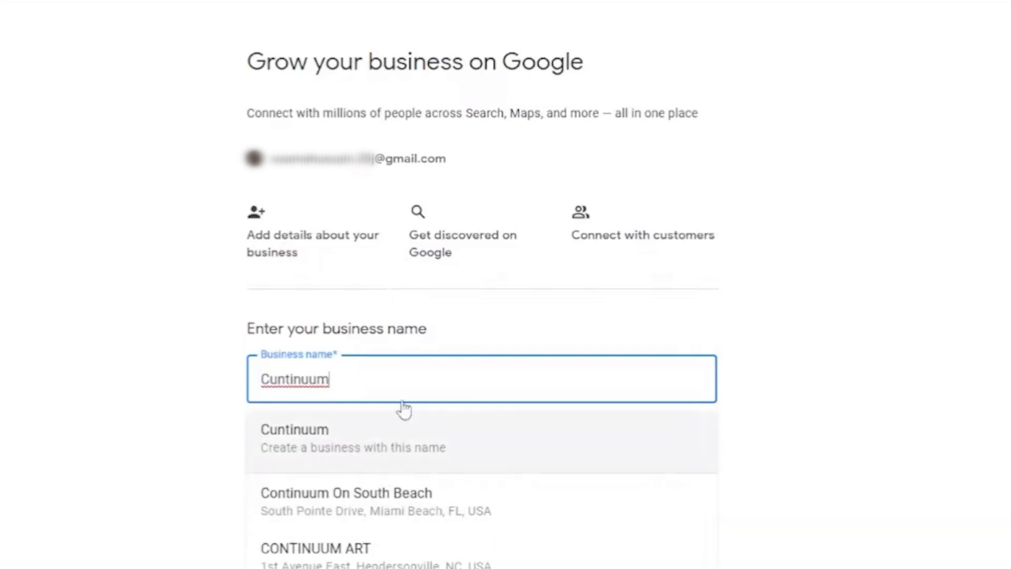
click(294, 439)
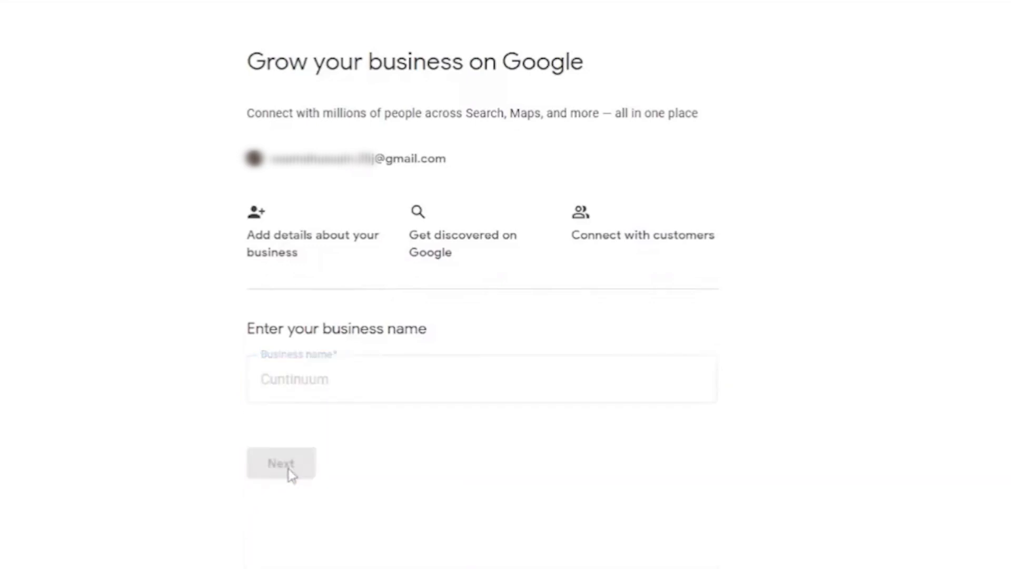
Mark that customers purchase products through the business website
click(280, 463)
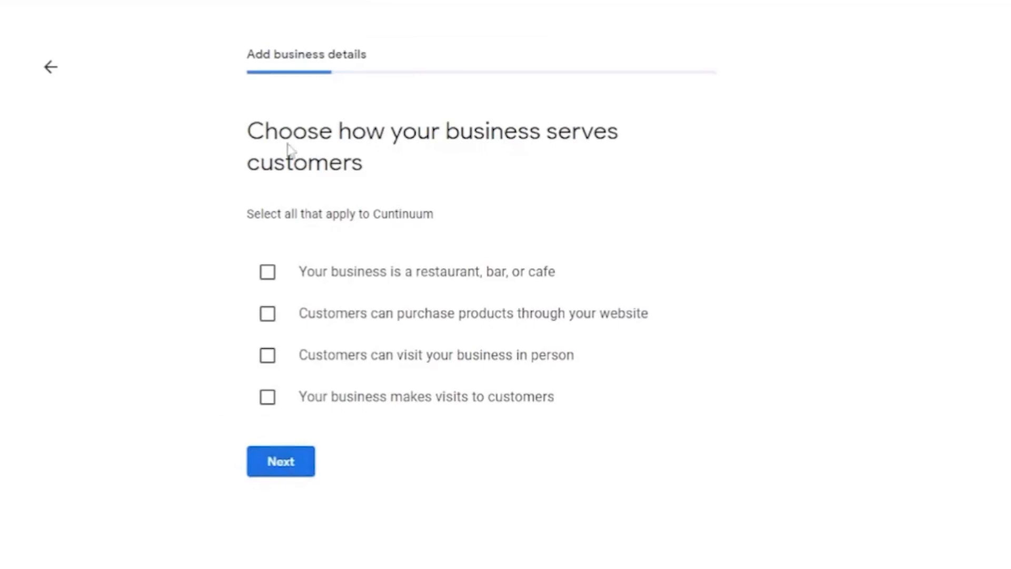
drag(247, 129, 362, 162)
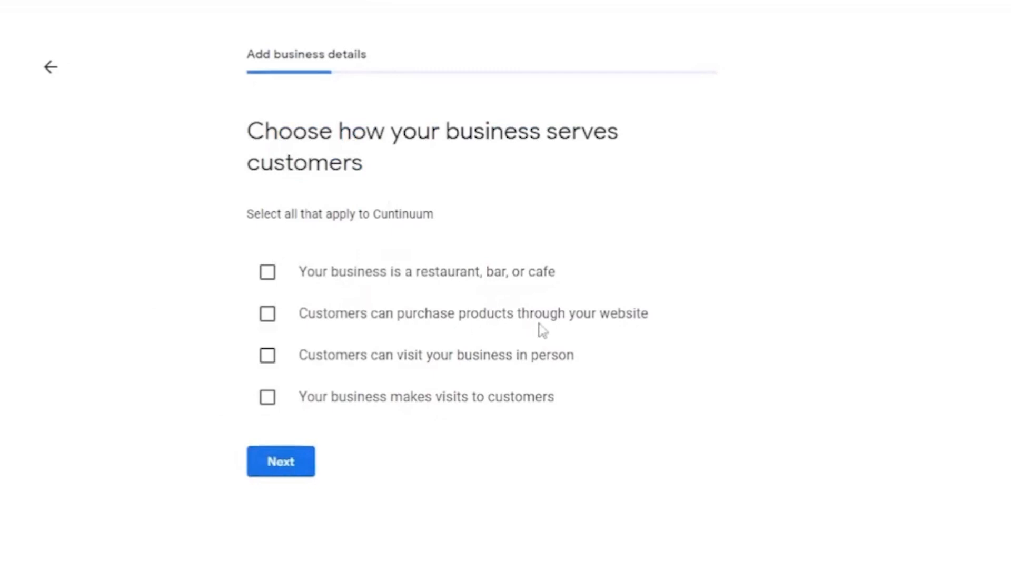
mouse_move(507, 375)
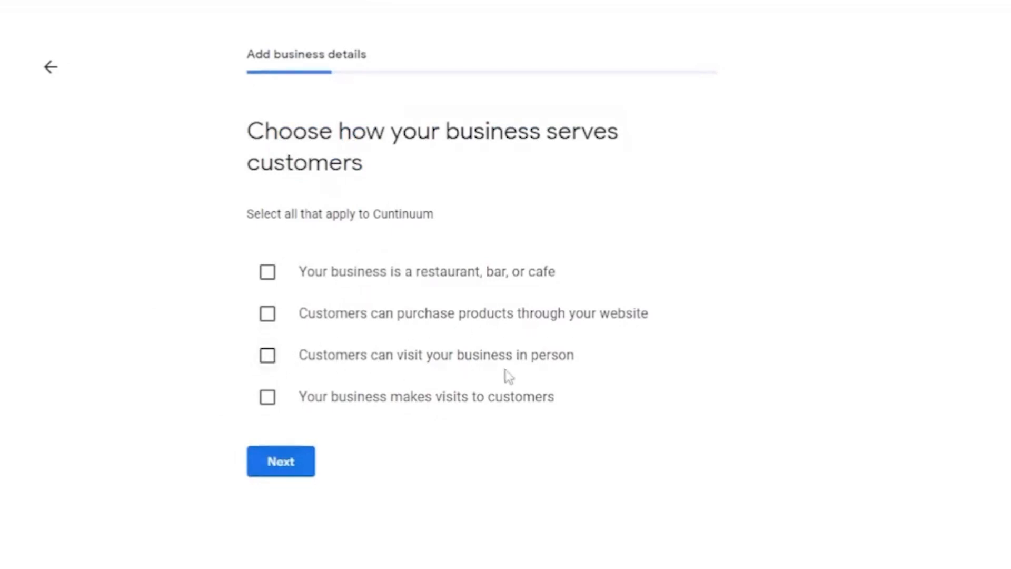
mouse_move(416, 414)
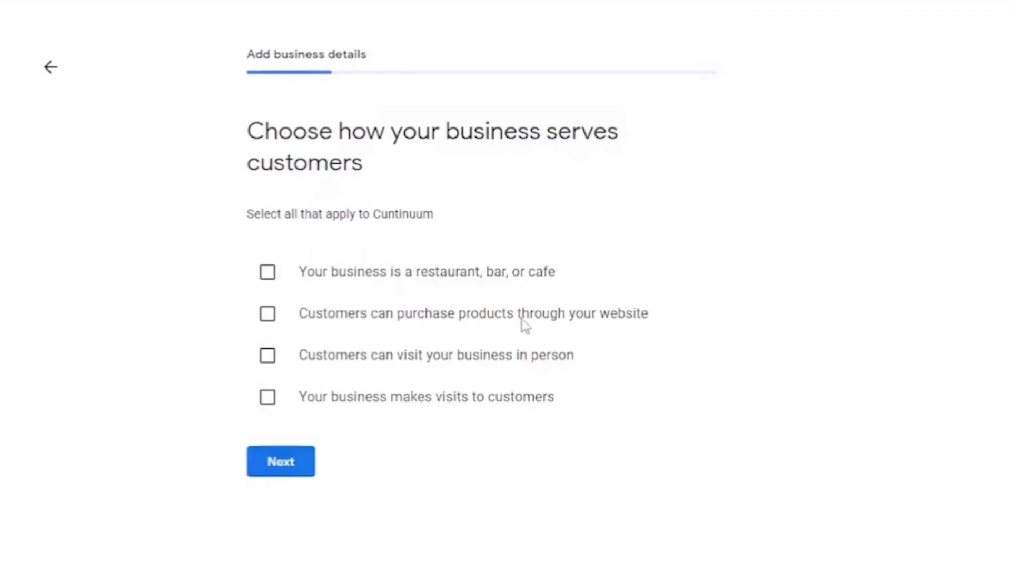
drag(298, 313, 616, 312)
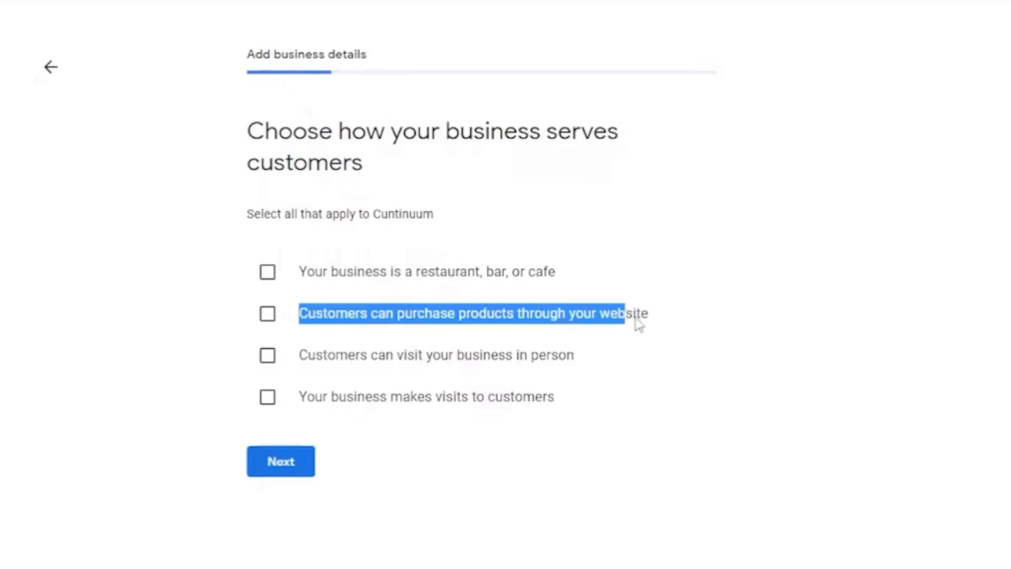
click(268, 314)
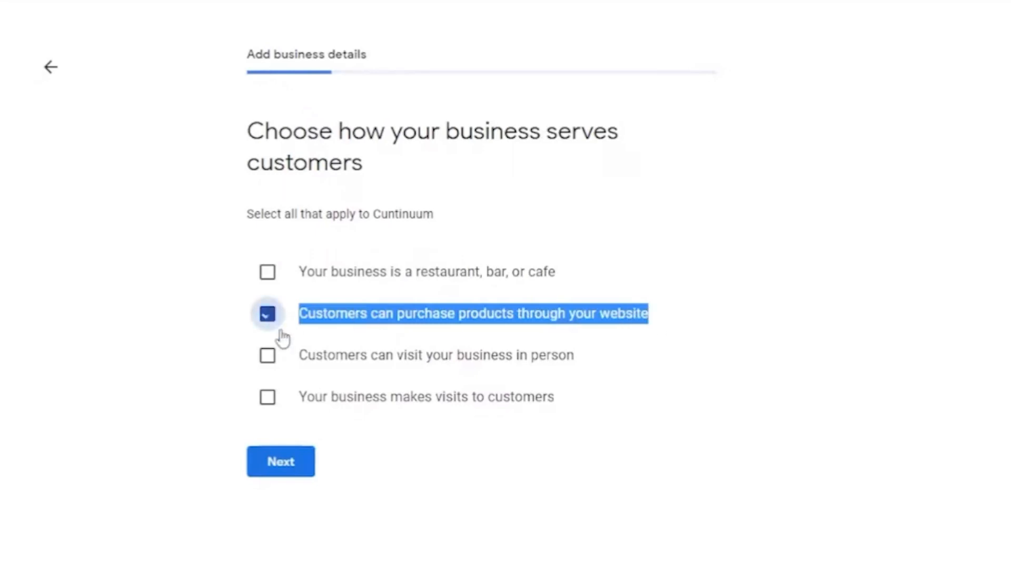
click(281, 460)
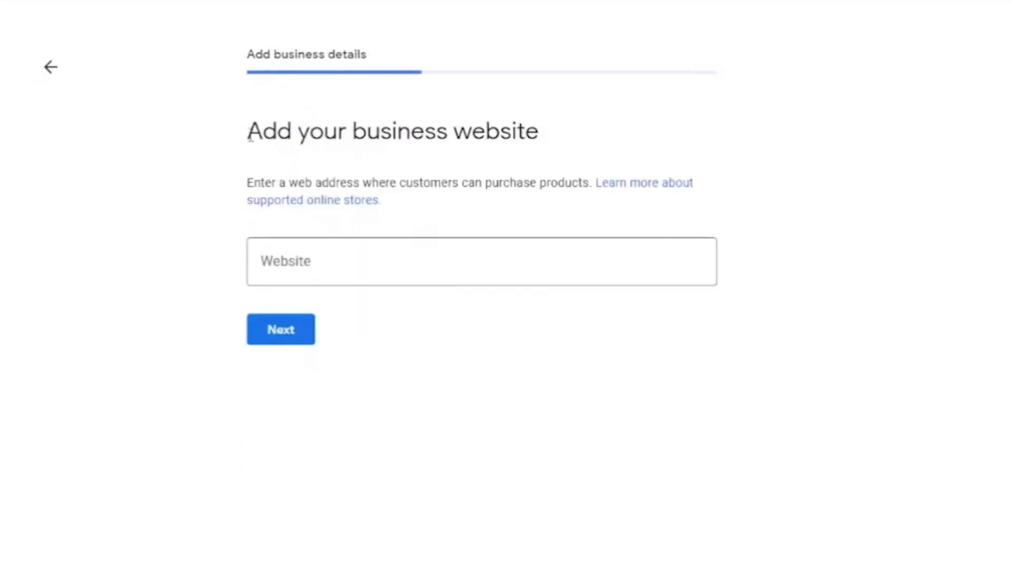
Enter website usamahussainhhh.com\wixsite, keep United States, accept the Terms, and create the account
text(usamahussainhhh.com\wixsite)
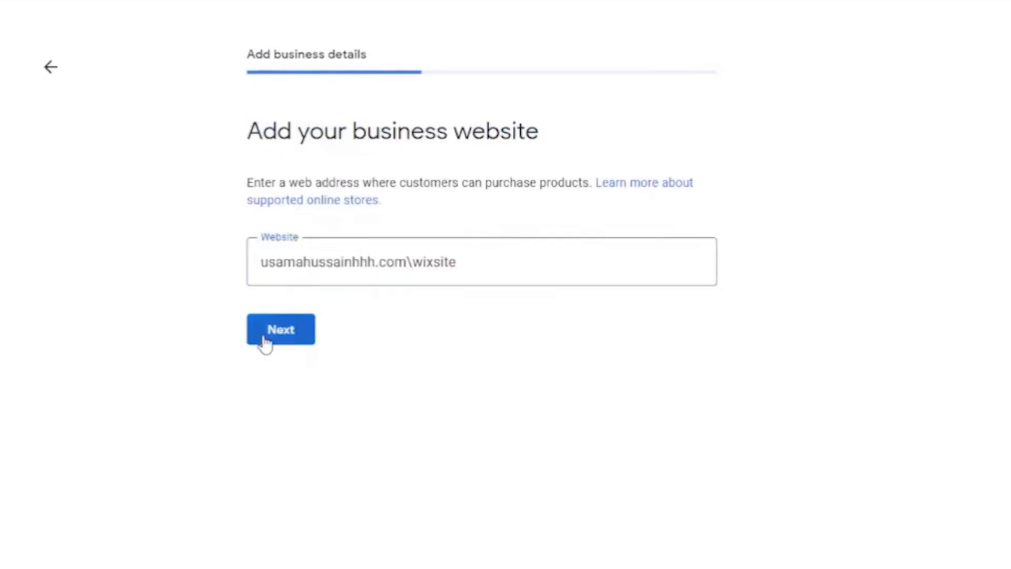
click(281, 329)
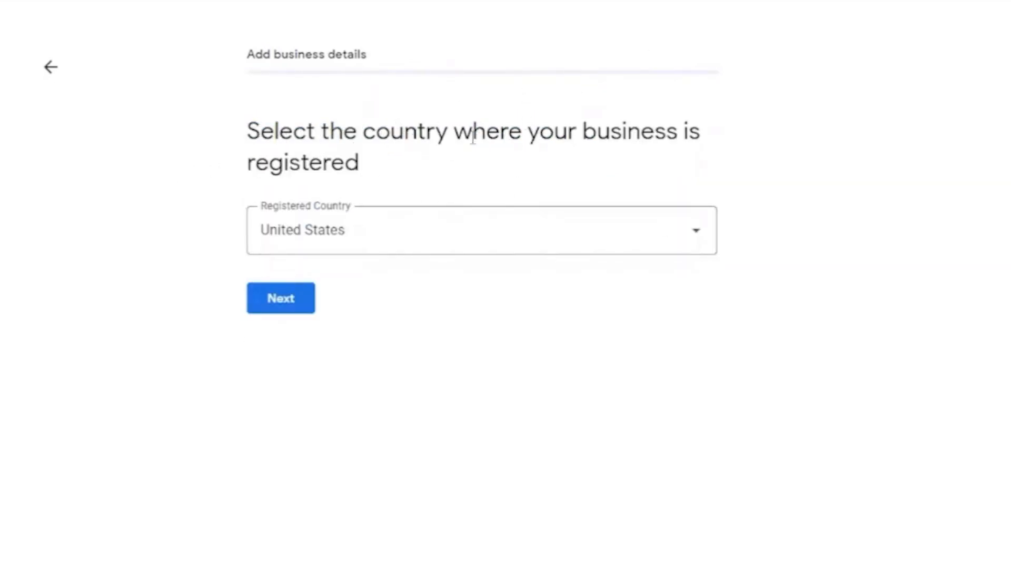
click(281, 298)
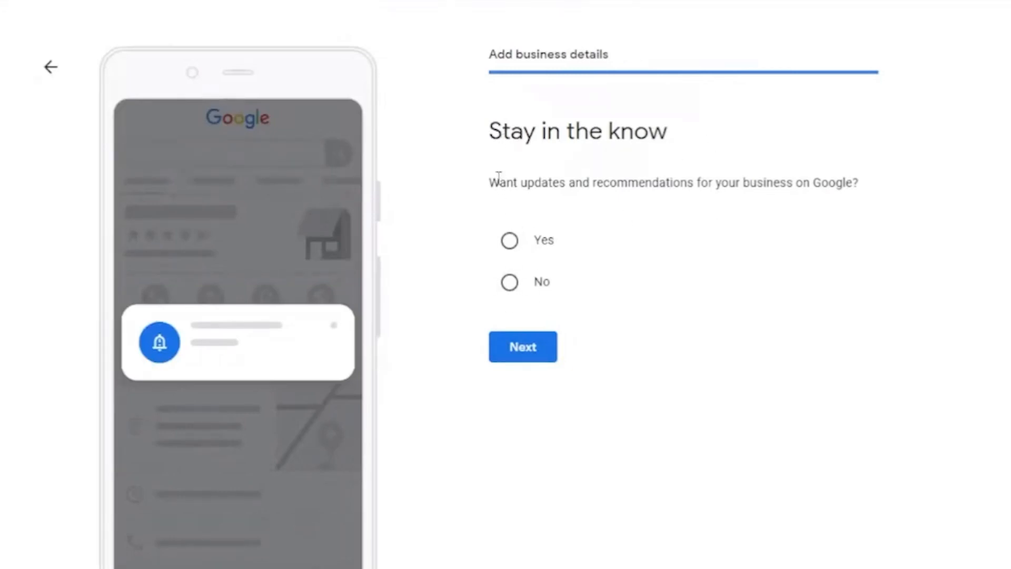
mouse_move(662, 282)
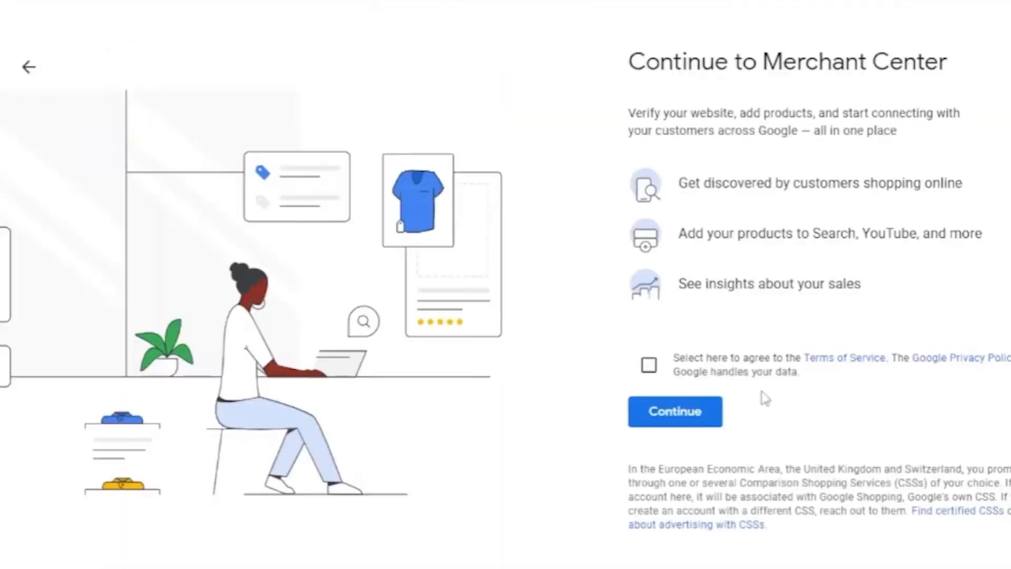
click(648, 365)
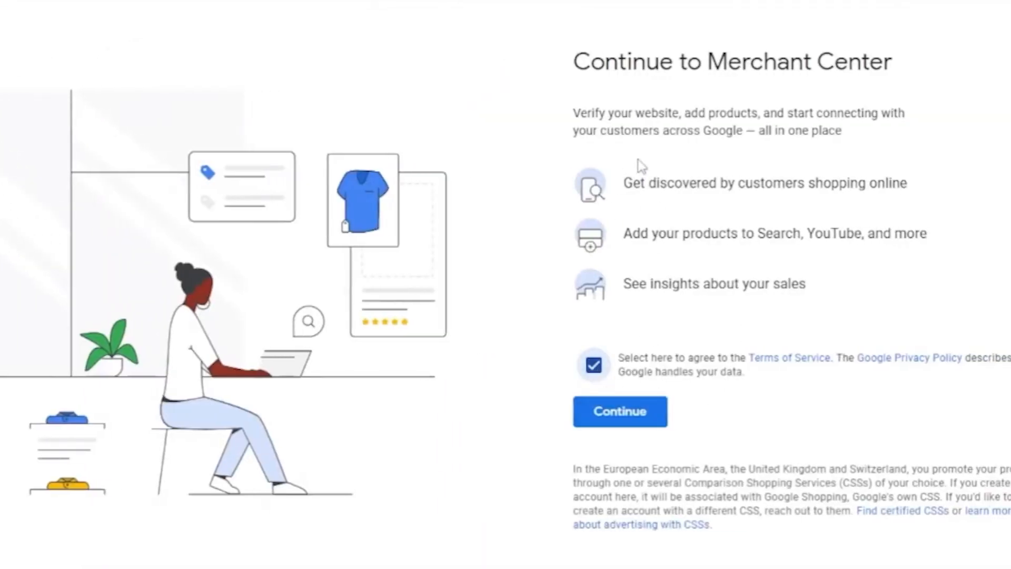
click(619, 411)
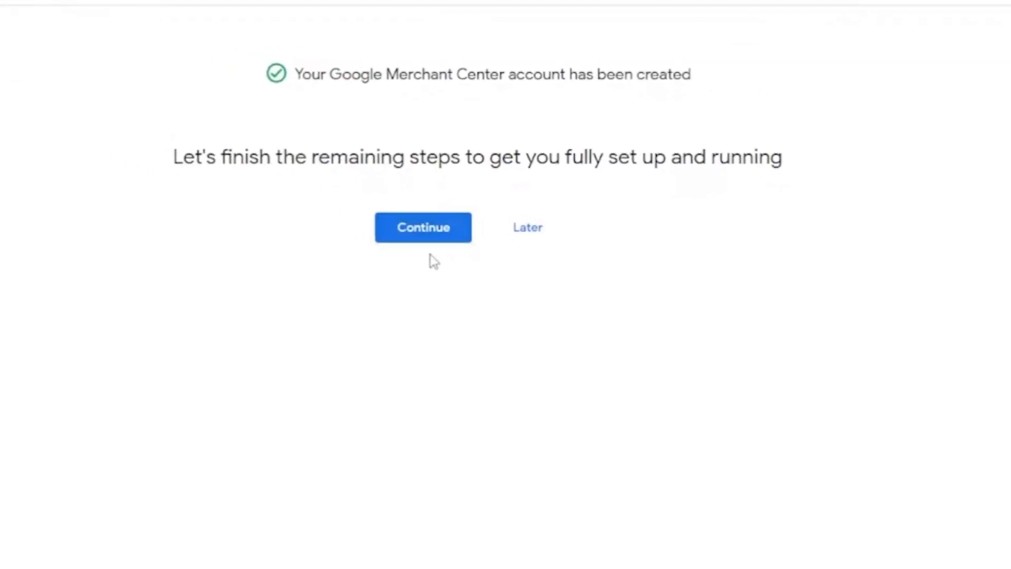
Continue past the account-created notice and start adding a single product
click(423, 227)
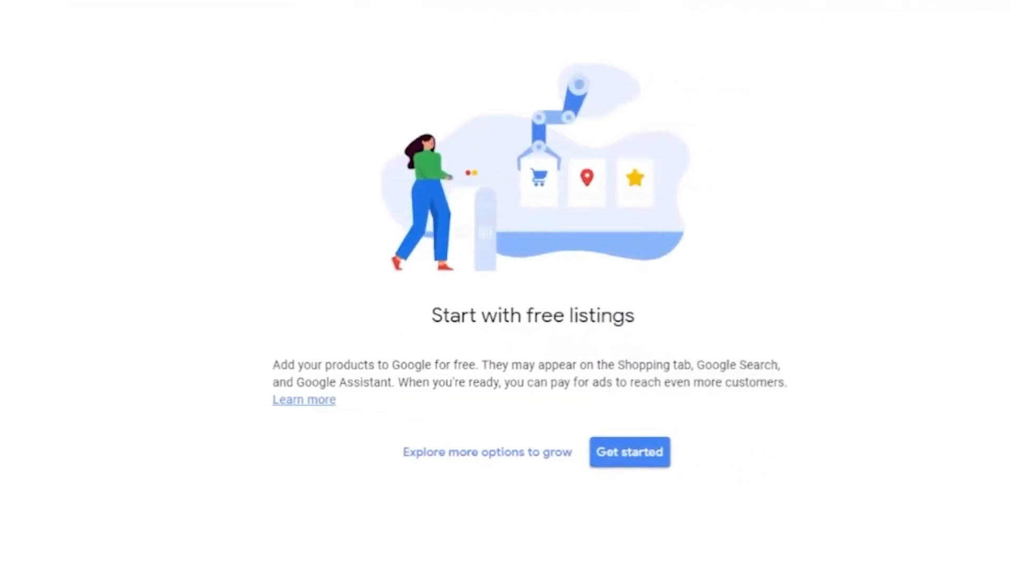
triple_click(533, 316)
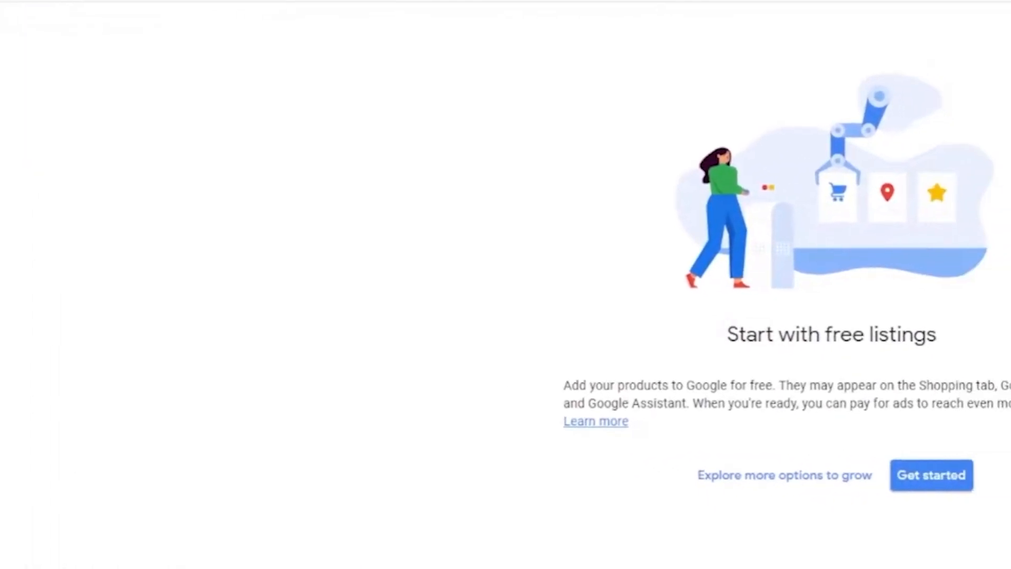
click(20, 32)
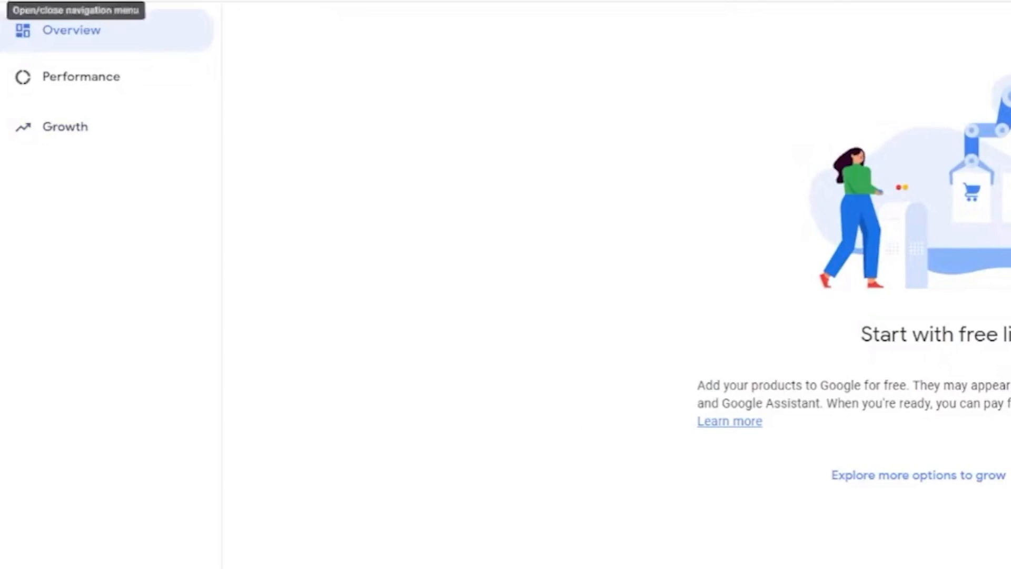
click(36, 21)
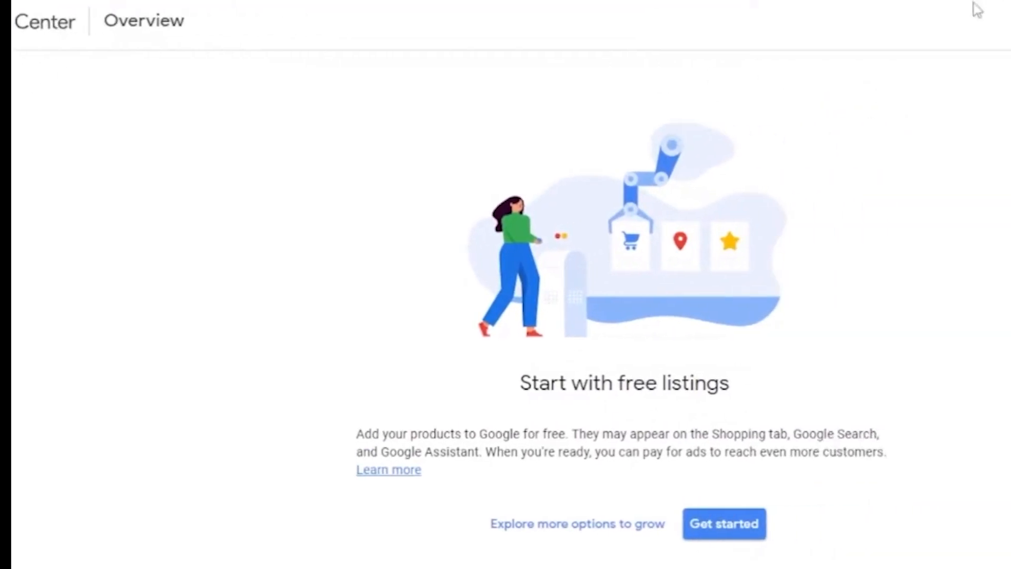
click(754, 21)
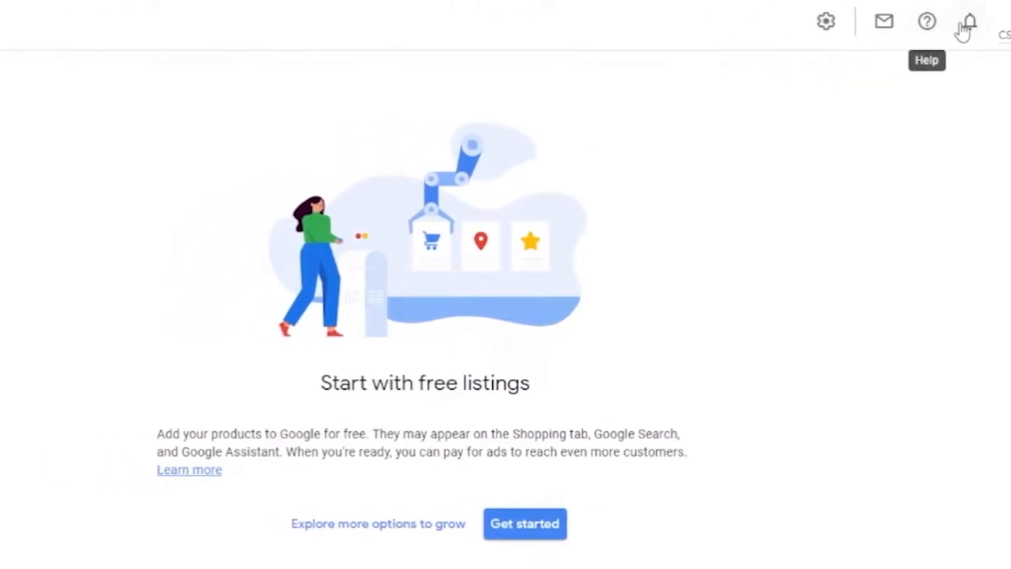
mouse_move(224, 426)
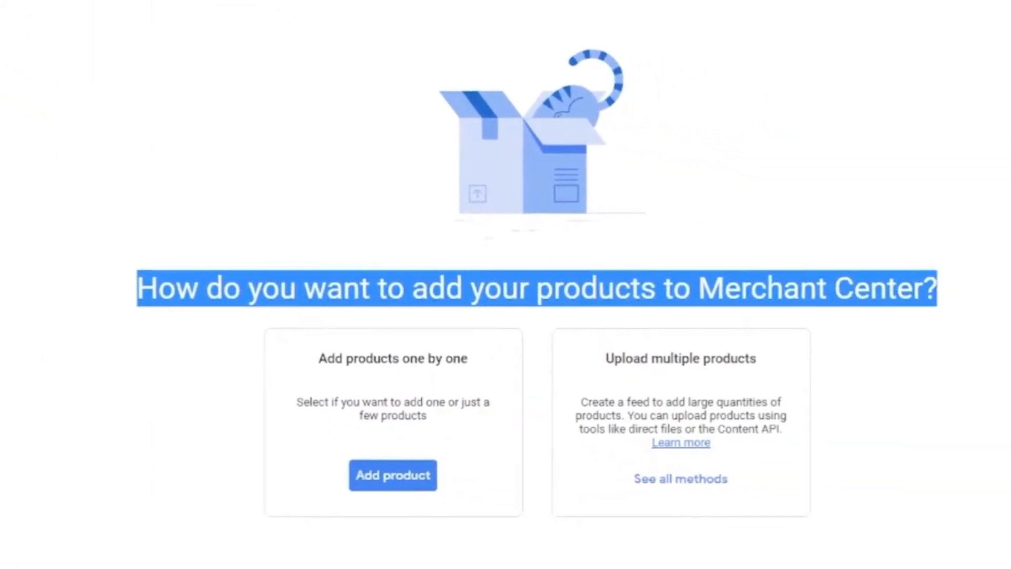
click(392, 474)
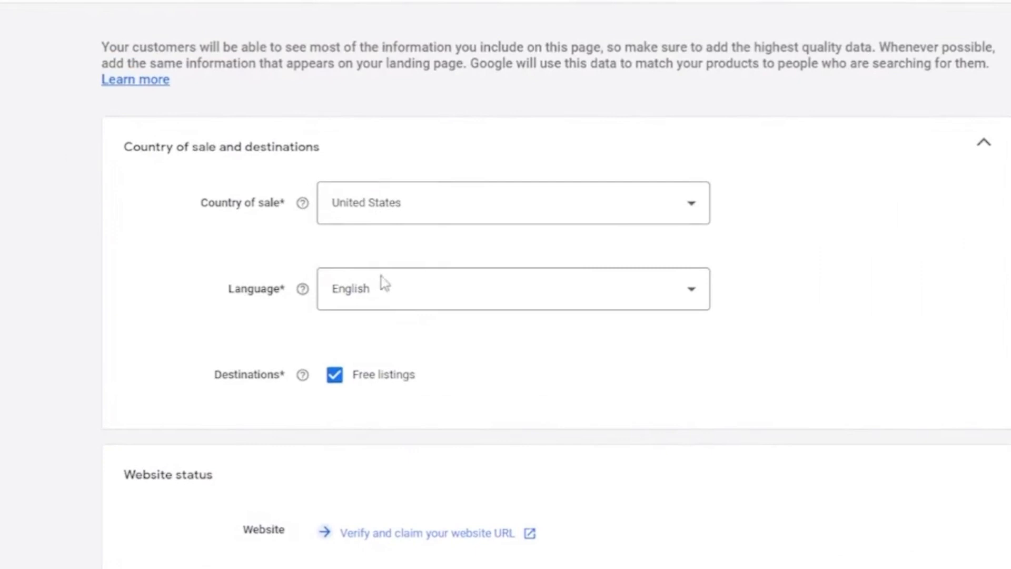
mouse_move(393, 238)
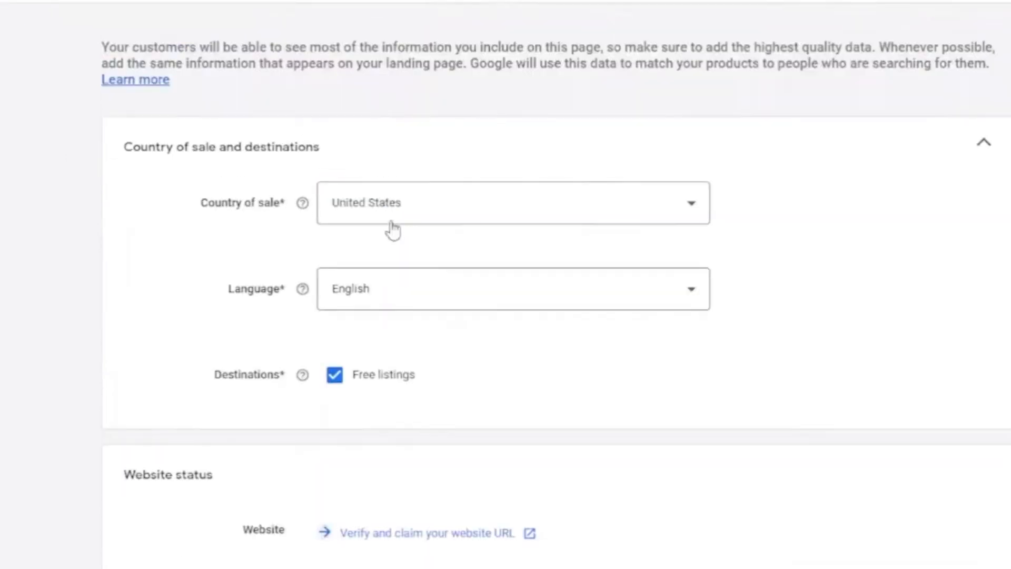
mouse_move(532, 305)
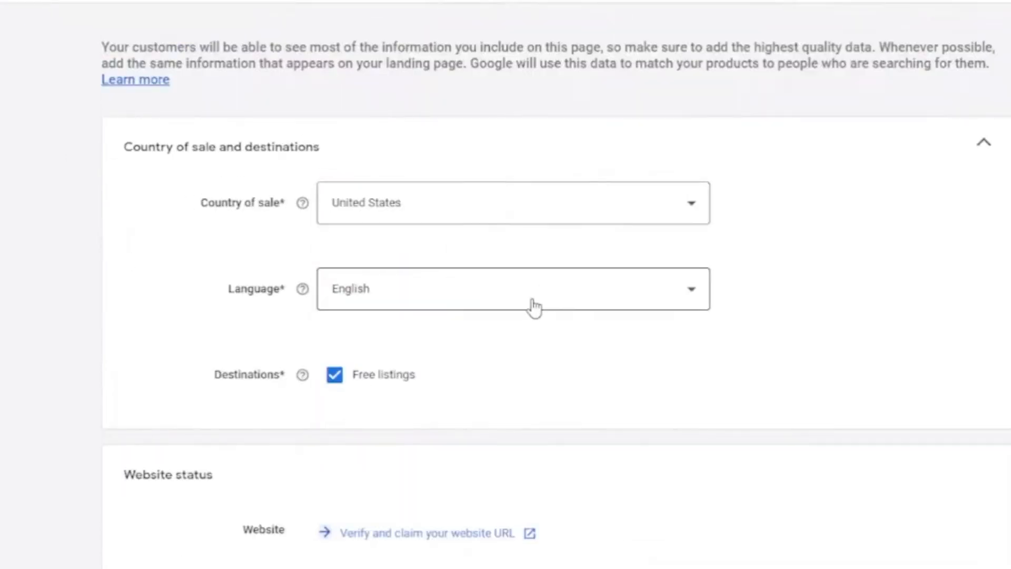
Switch the Product identifiers toggle from Basic to Advanced
scroll(down, 3)
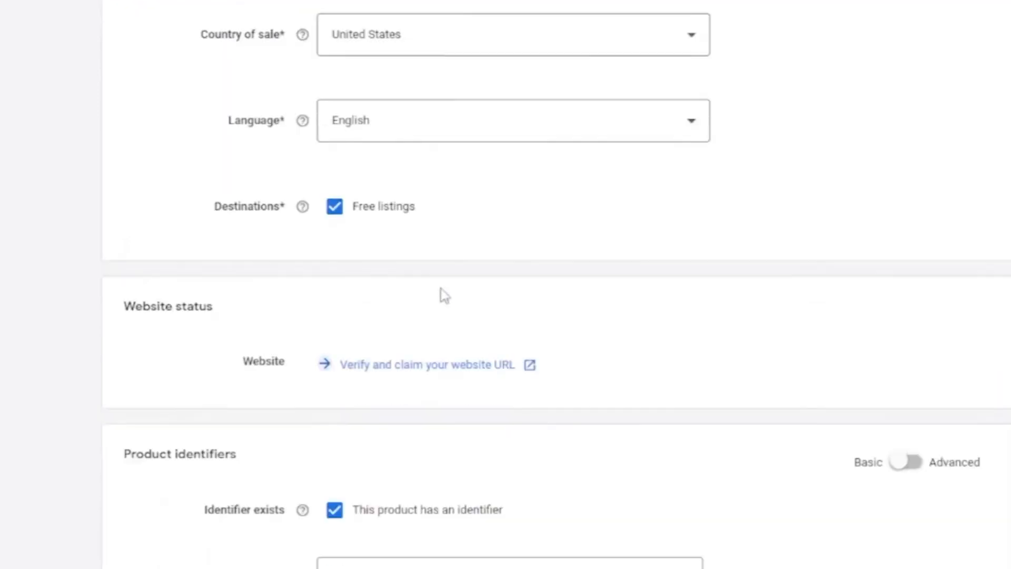
scroll(down, 3)
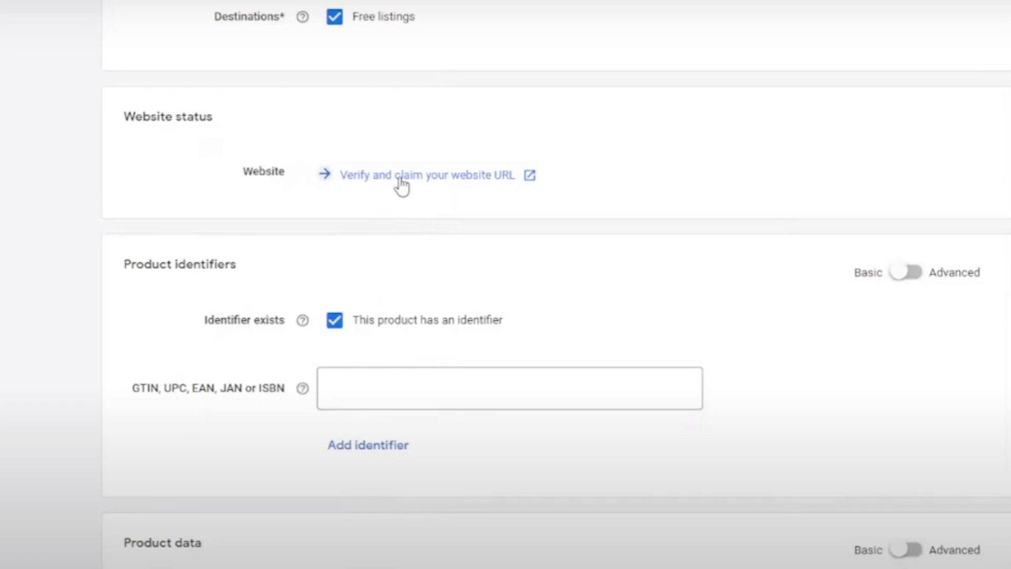
scroll(down, 3)
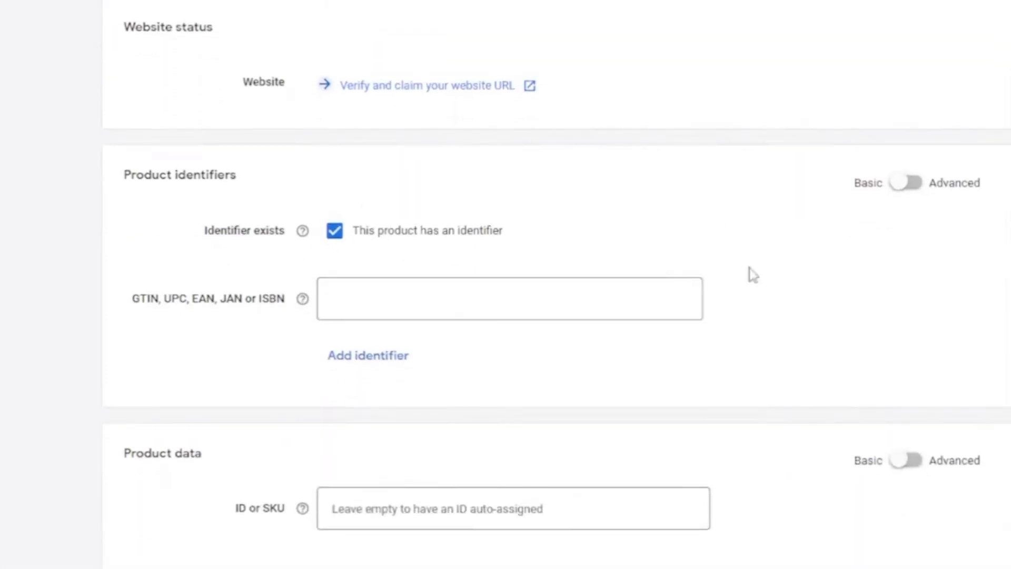
mouse_move(175, 198)
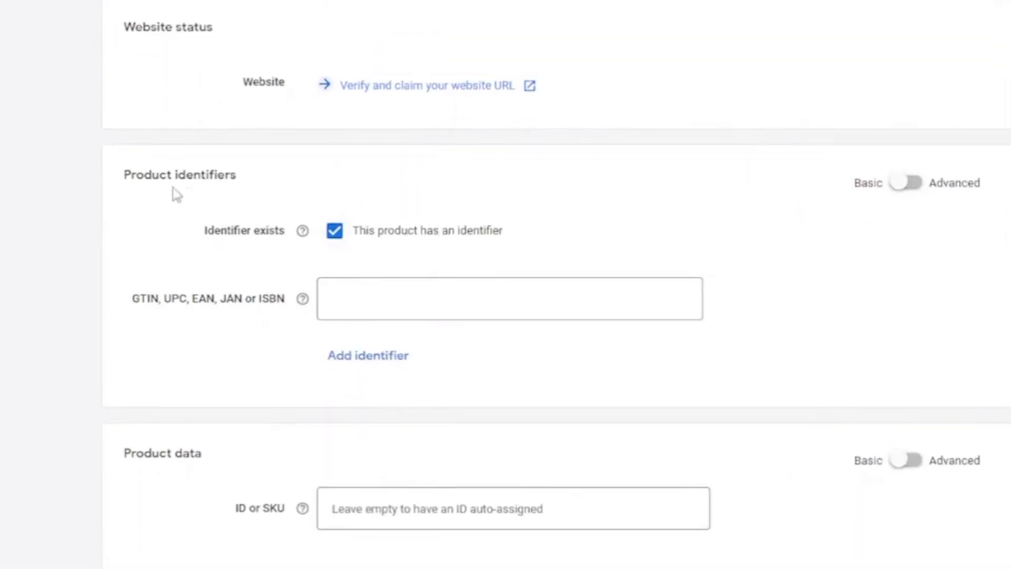
mouse_move(438, 223)
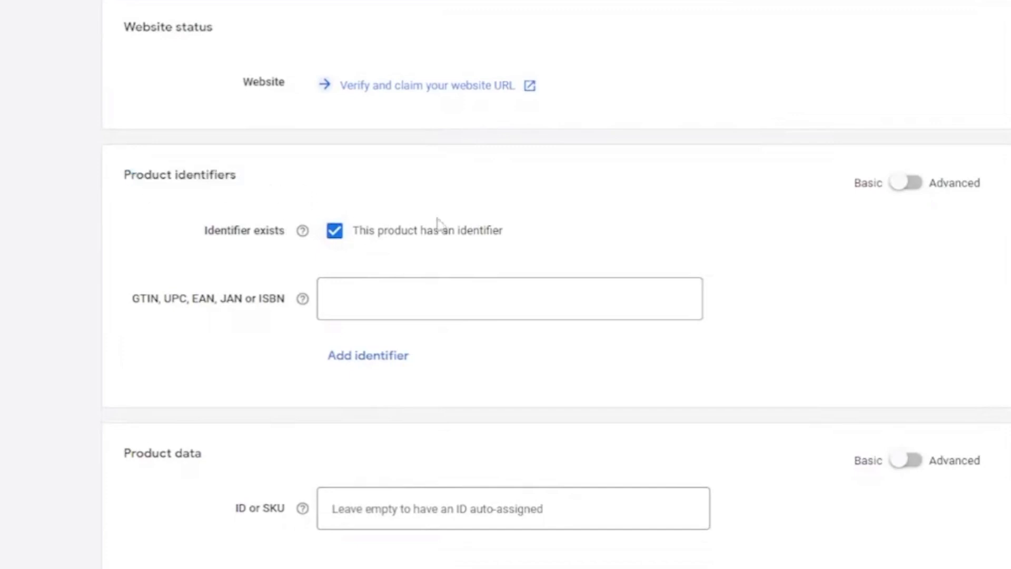
double_click(146, 299)
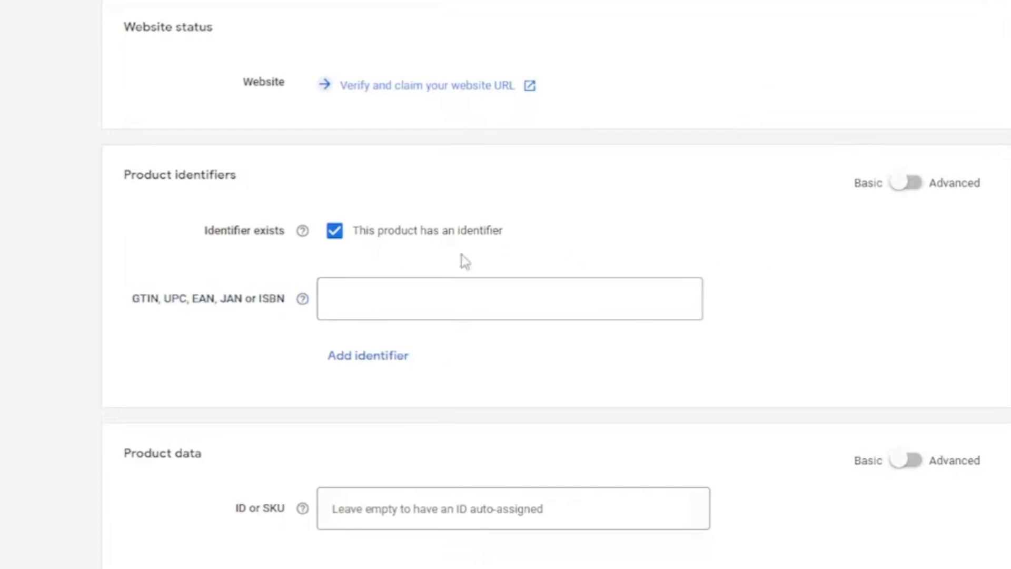
click(907, 183)
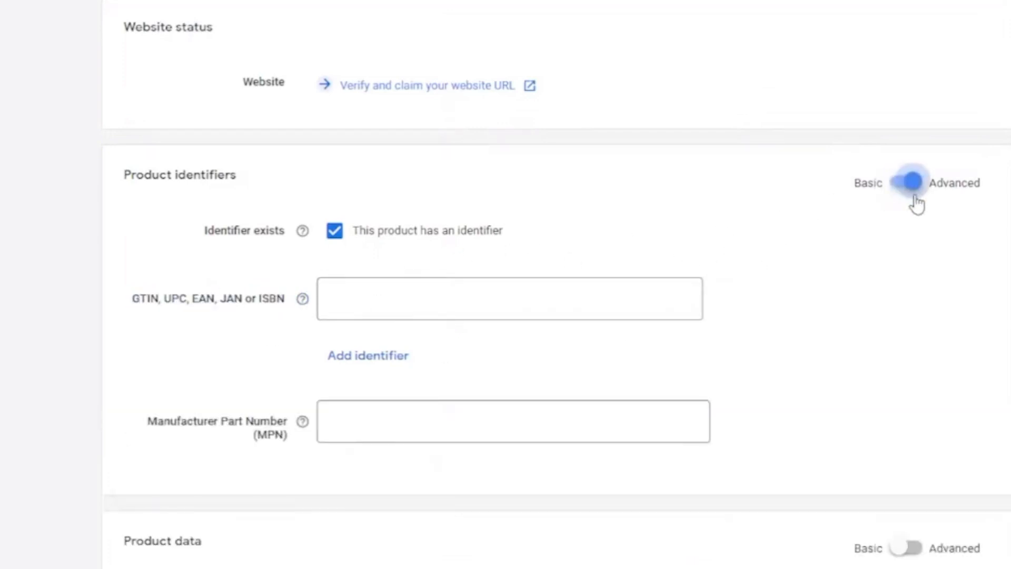
mouse_move(954, 211)
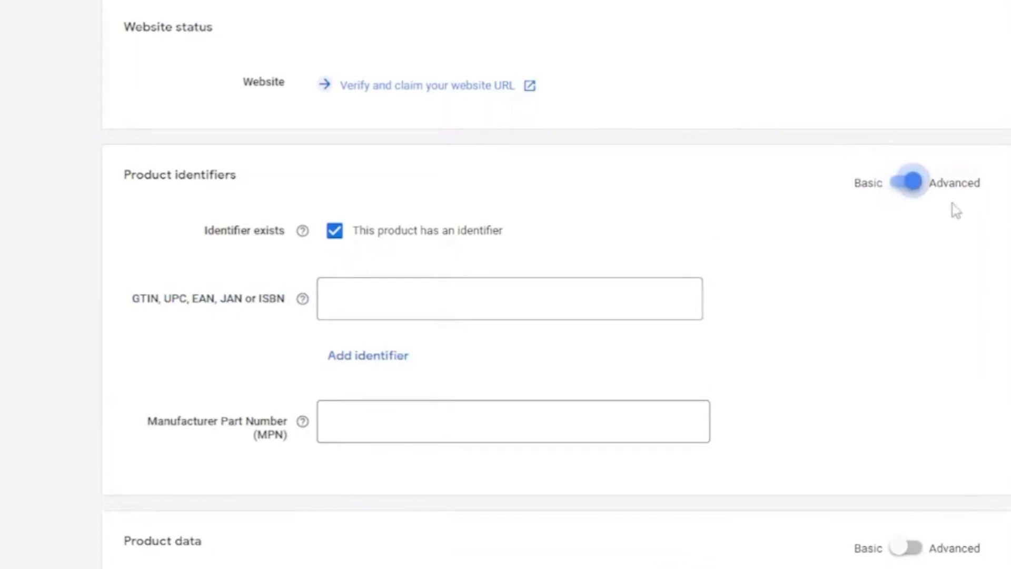
Scroll through the remaining sections of the Add product form
scroll(down, 3)
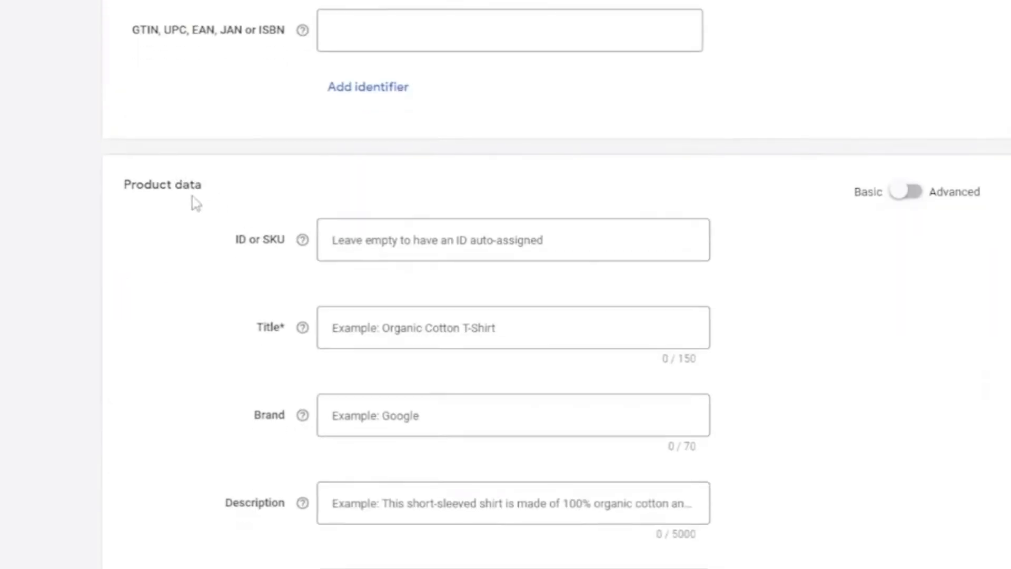
scroll(down, 3)
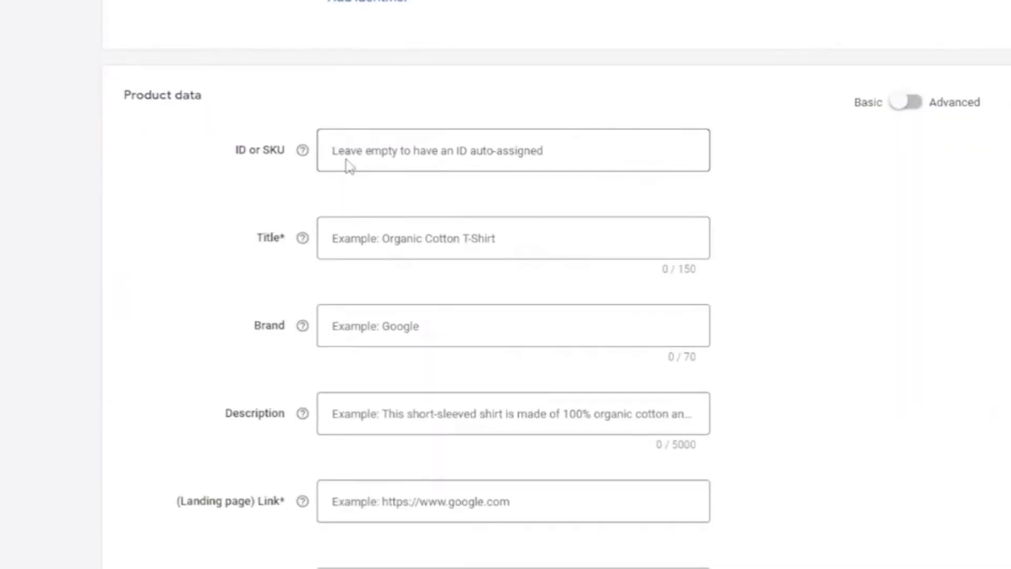
scroll(down, 3)
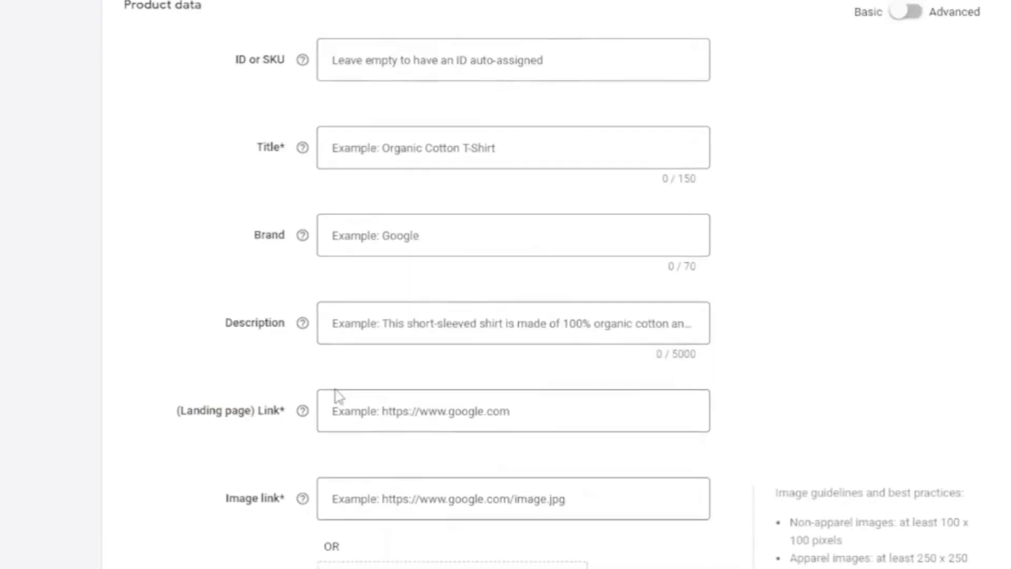
scroll(down, 3)
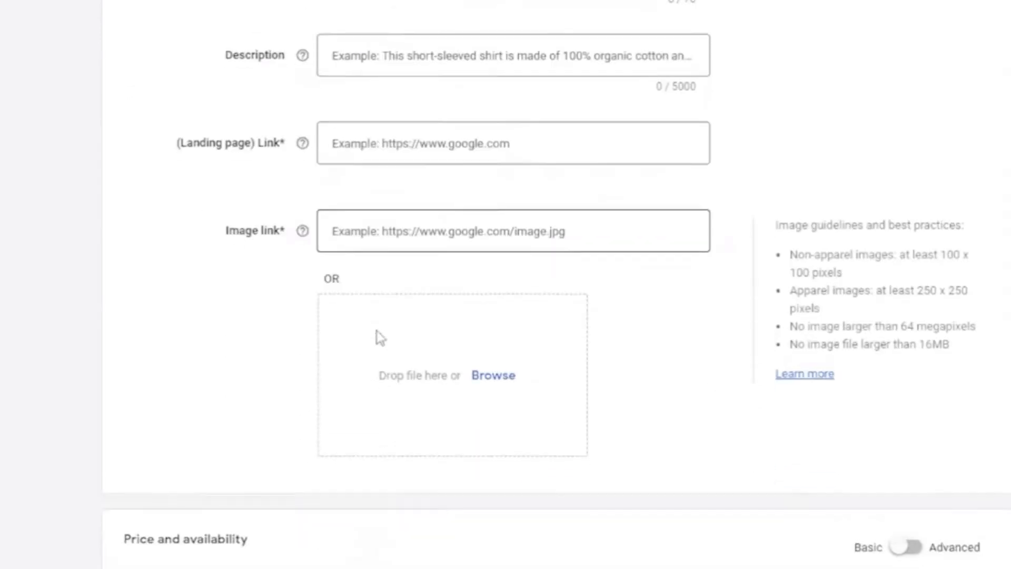
scroll(down, 3)
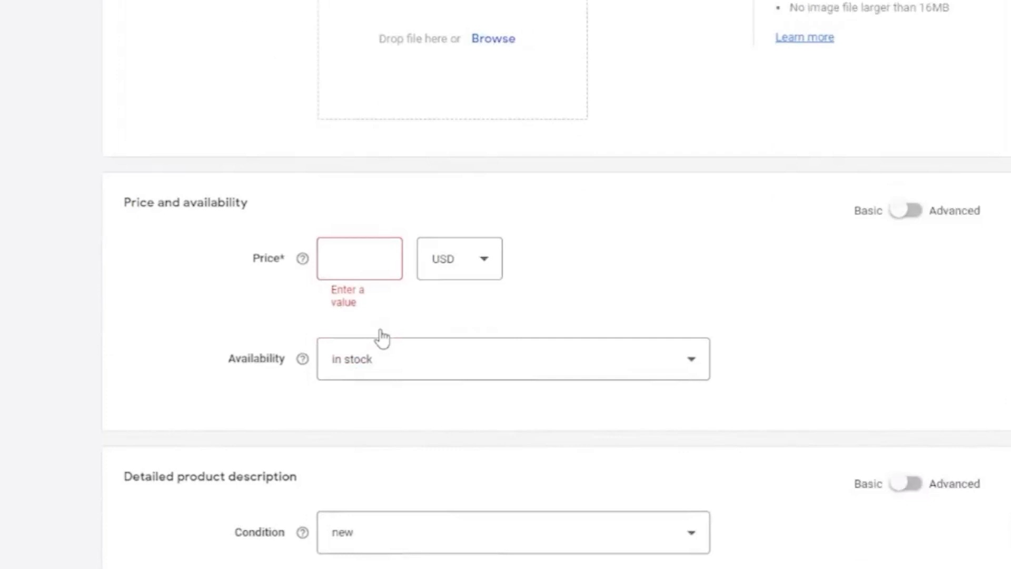
scroll(down, 3)
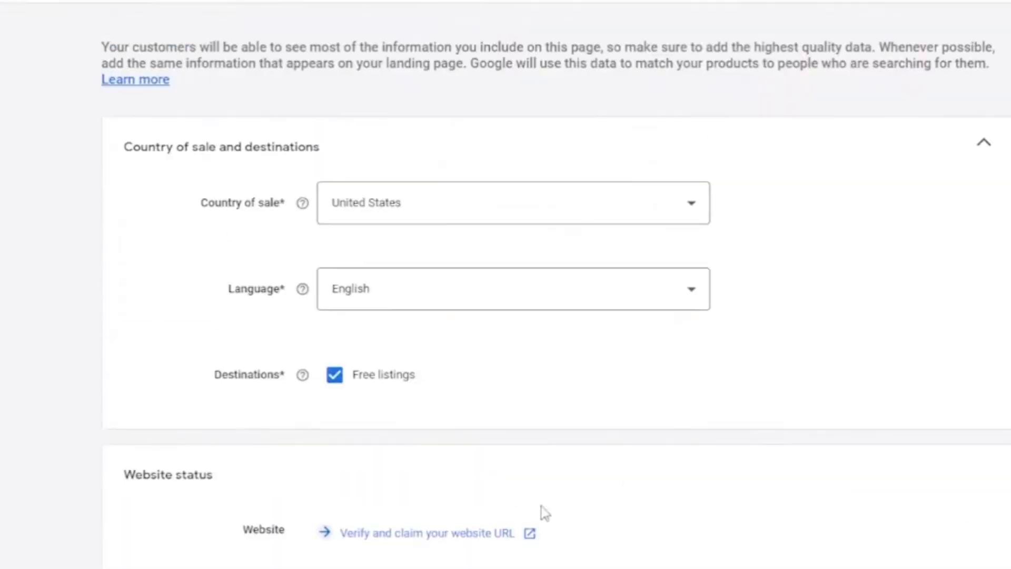
Switch Product identifiers back to Basic, dropping the manufacturer part number field
scroll(down, 3)
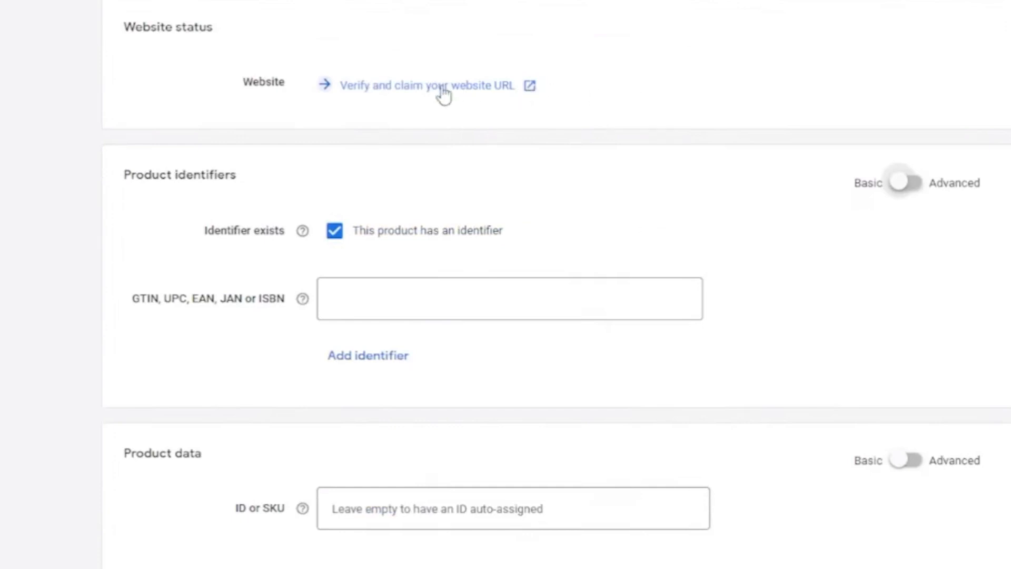
mouse_move(503, 87)
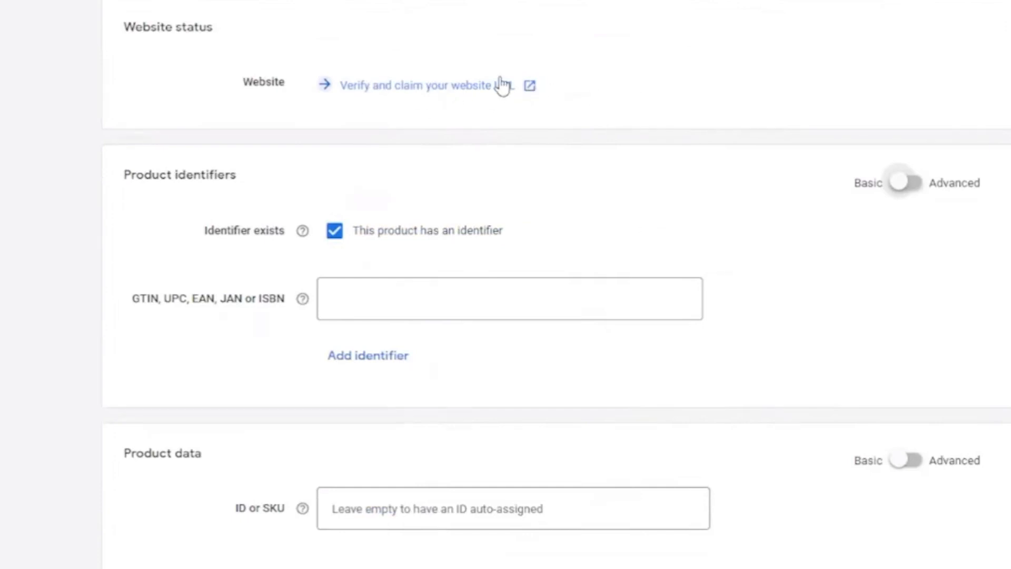
mouse_move(404, 338)
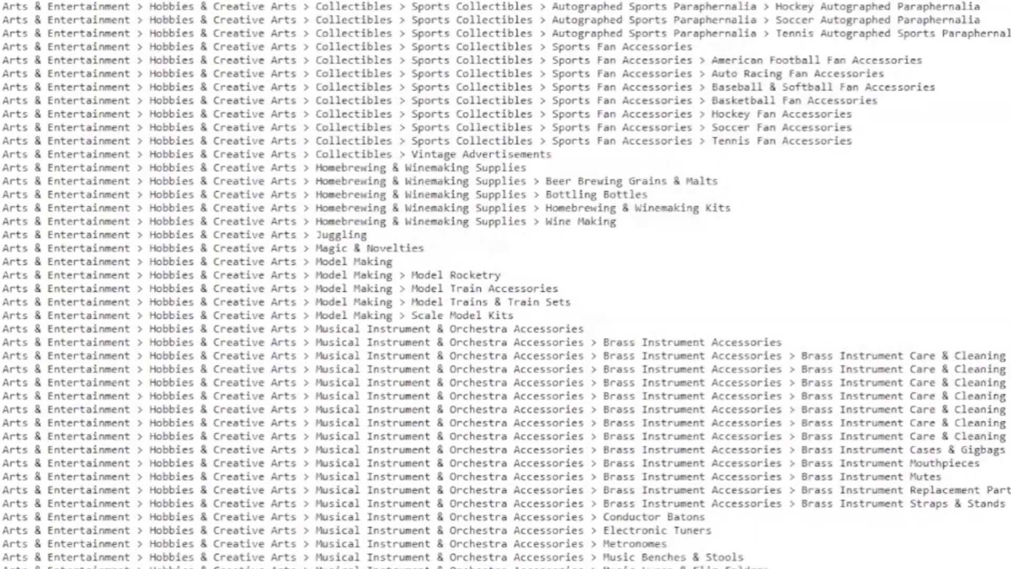
Scroll through the category paths in Google's product taxonomy file
scroll(down, 3)
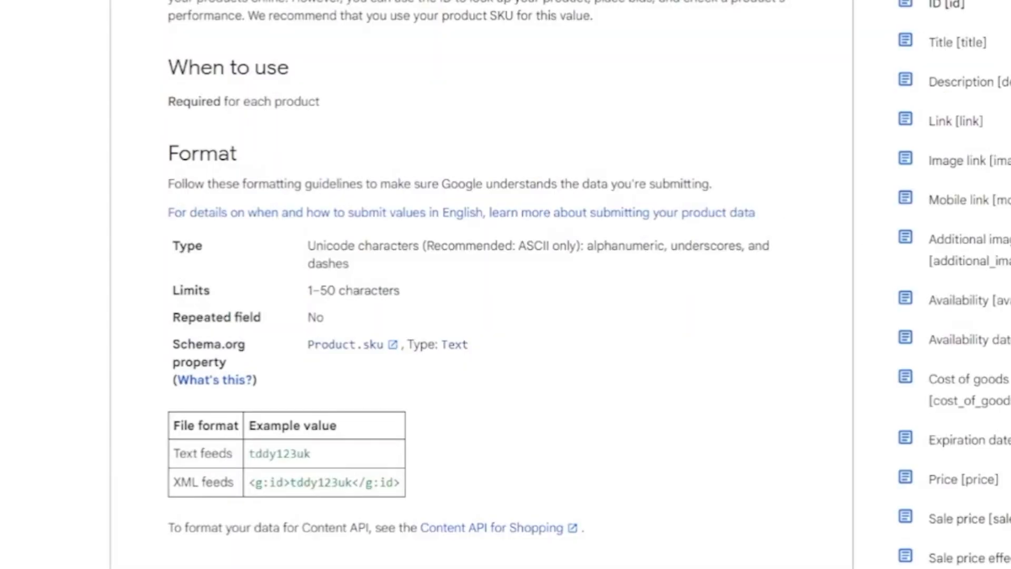
Scroll the GTIN specification down to its Format section
scroll(down, 3)
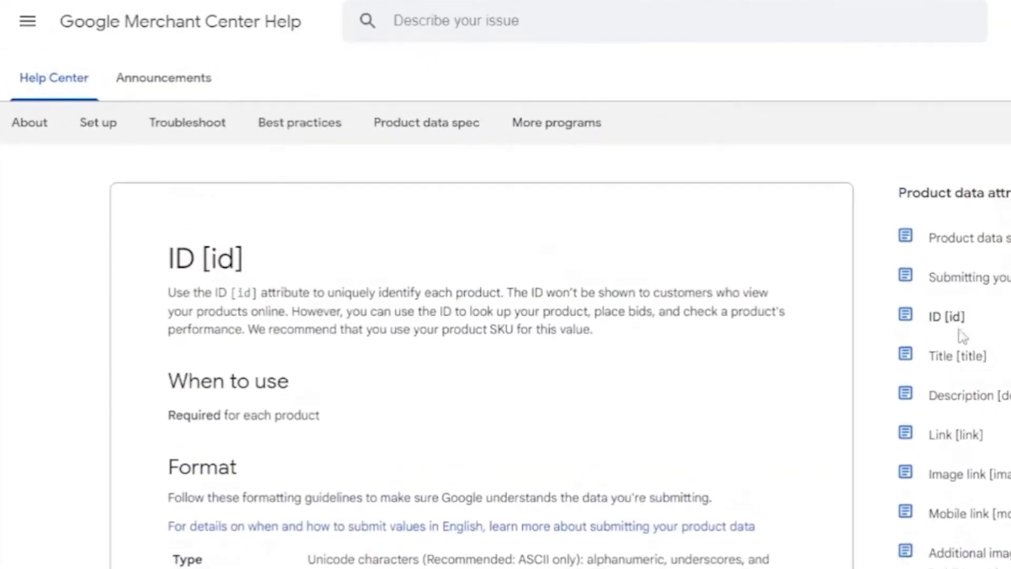
scroll(down, 3)
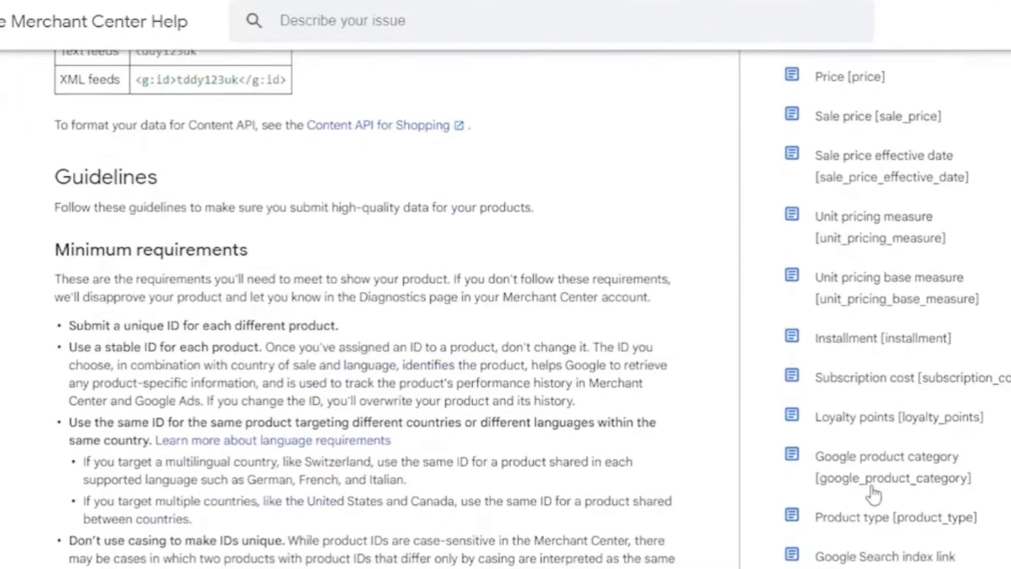
scroll(down, 3)
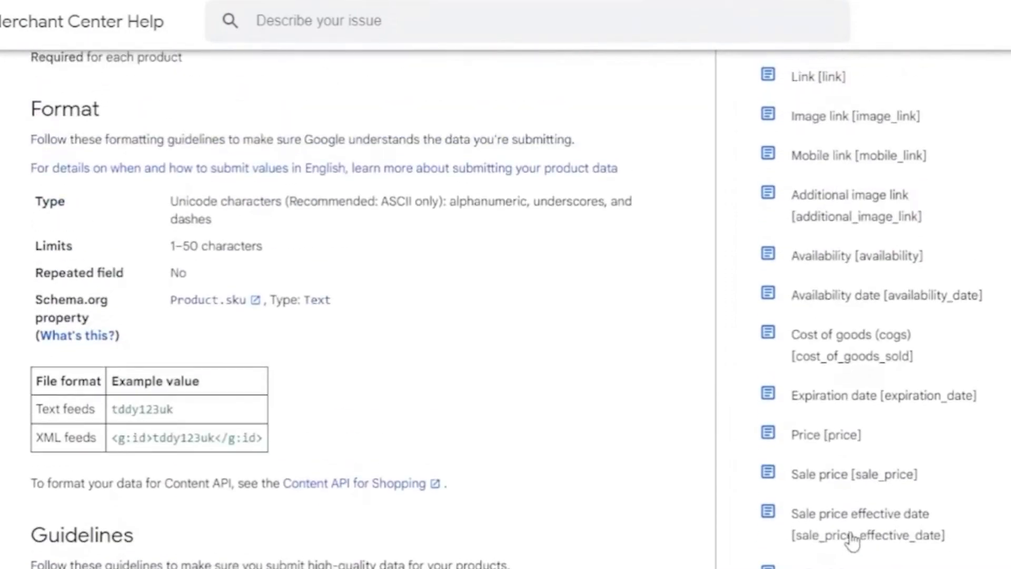
scroll(down, 3)
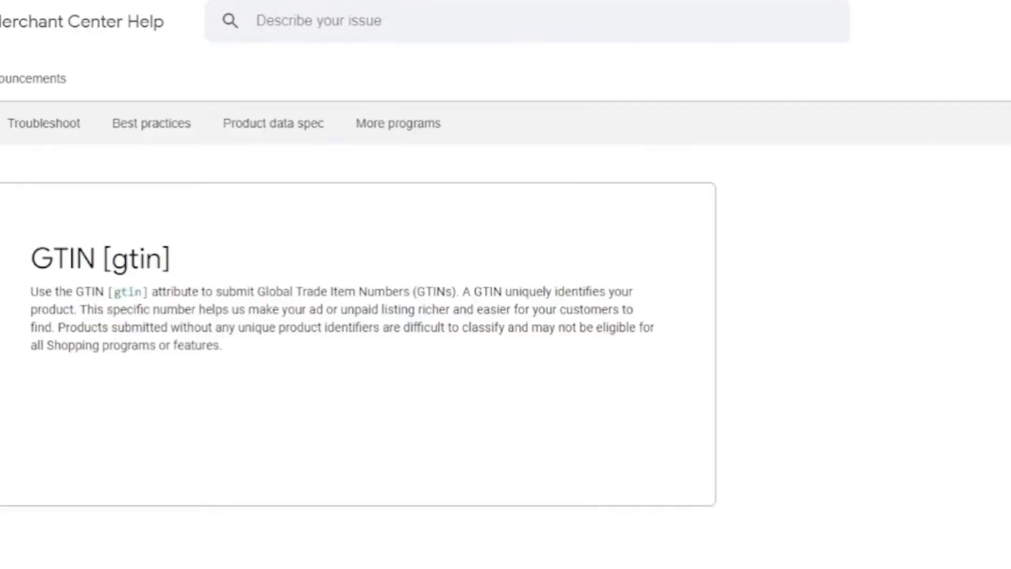
scroll(down, 3)
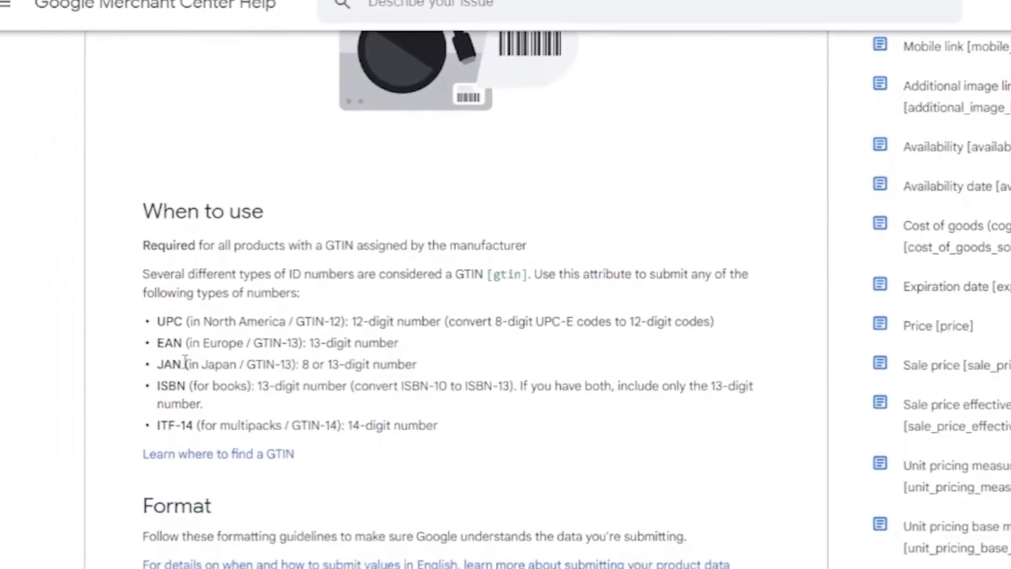
scroll(down, 3)
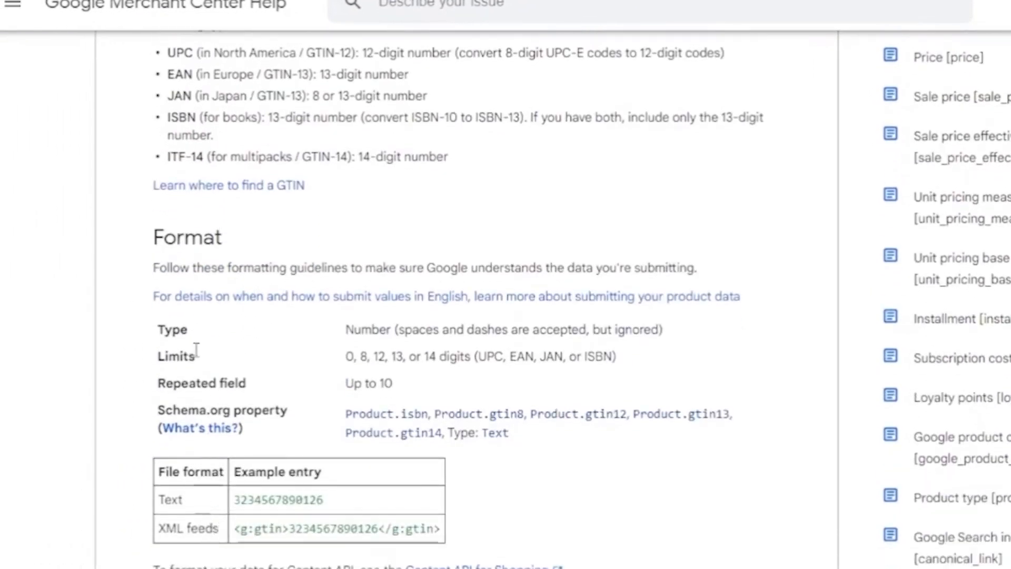
Highlight the GTIN digit-length limits and UPC/EAN/JAN/ISBN types, then select the example number
drag(236, 499, 374, 528)
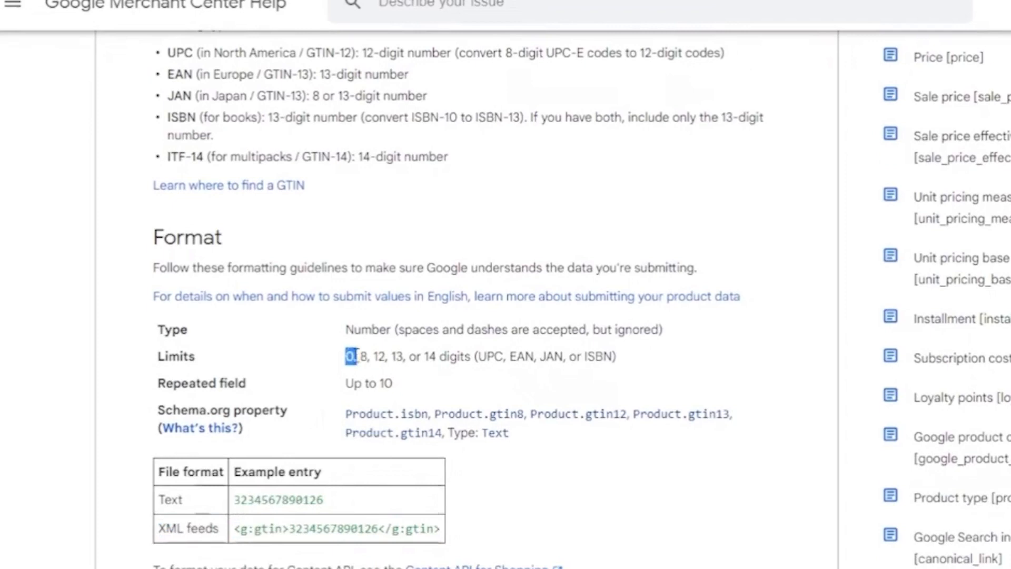
drag(348, 356, 436, 356)
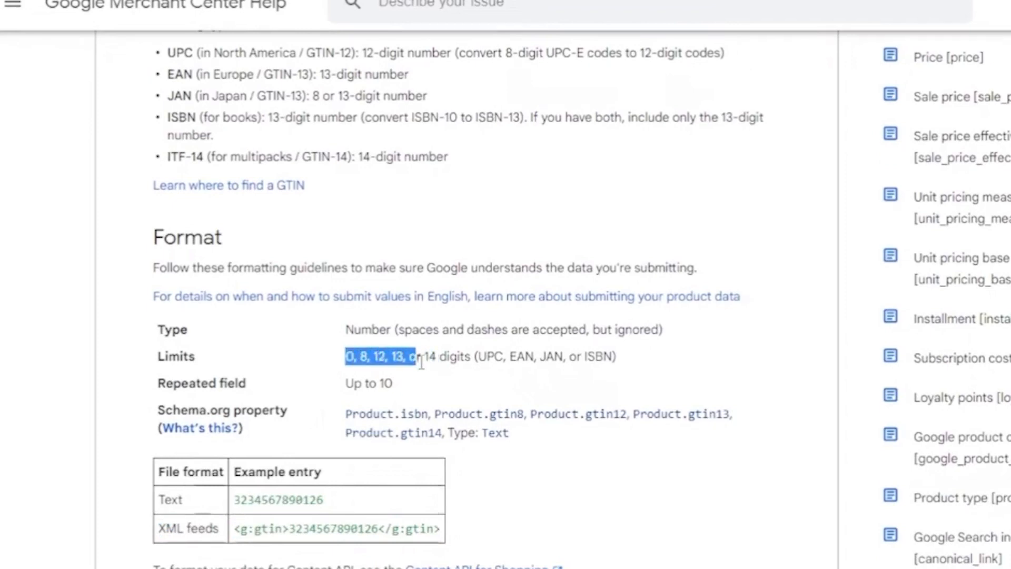
drag(344, 356, 435, 356)
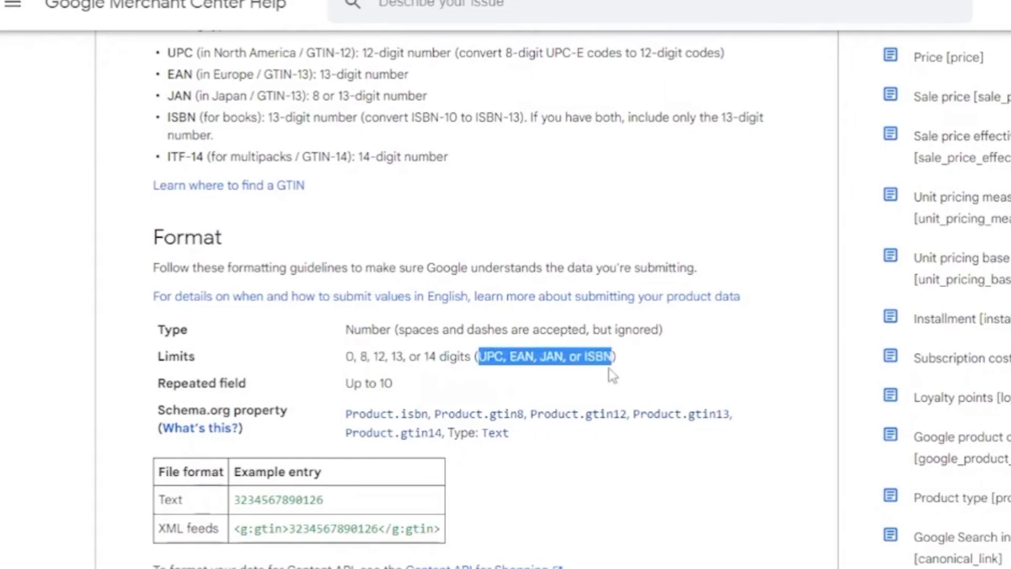
click(420, 351)
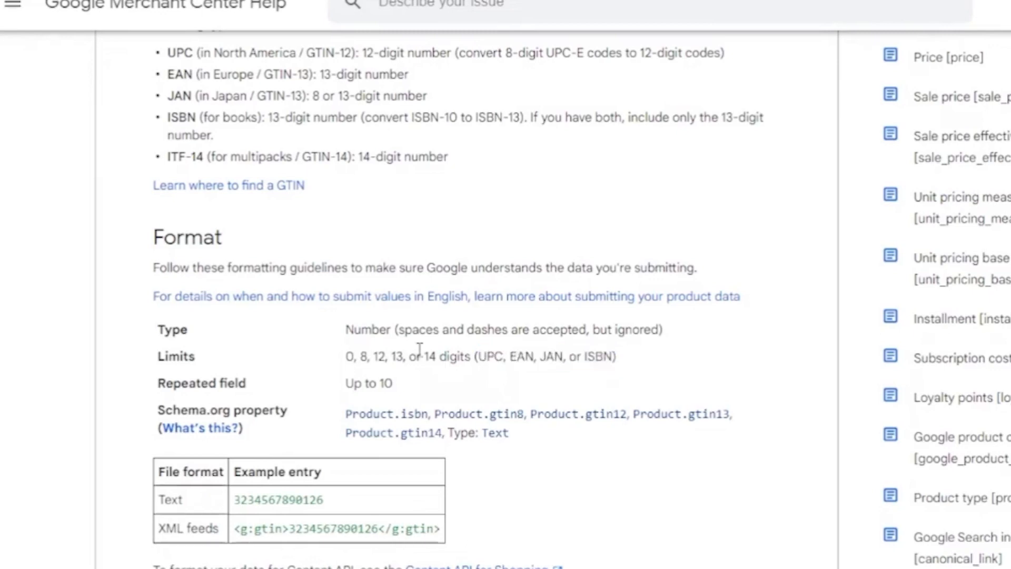
double_click(279, 499)
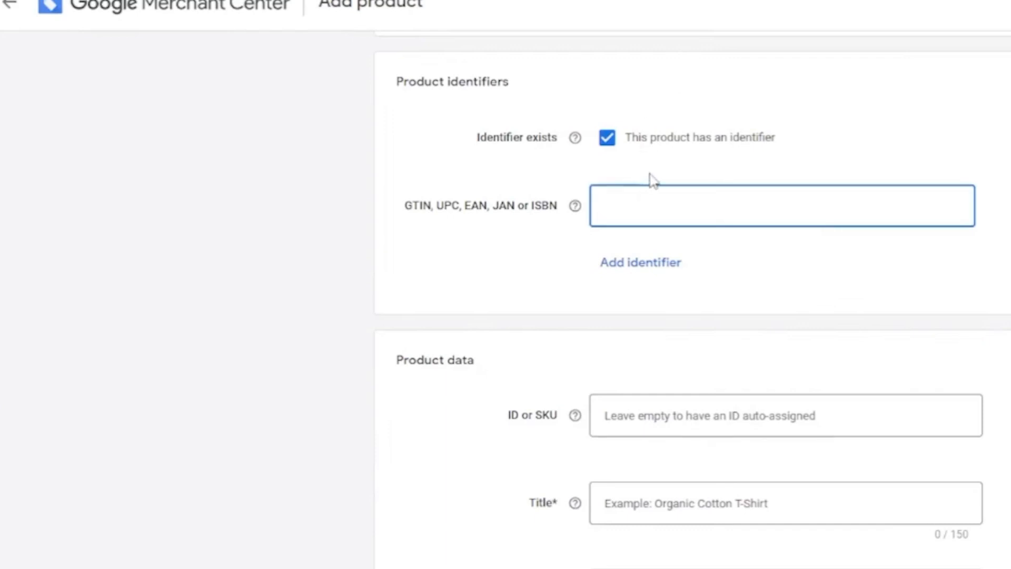
text(3234567890126)
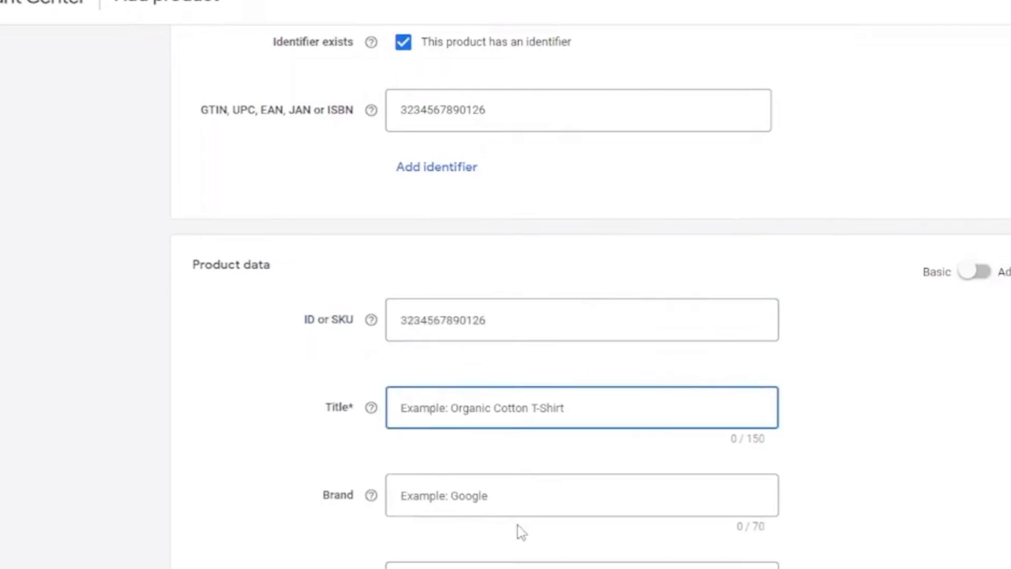
scroll(down, 3)
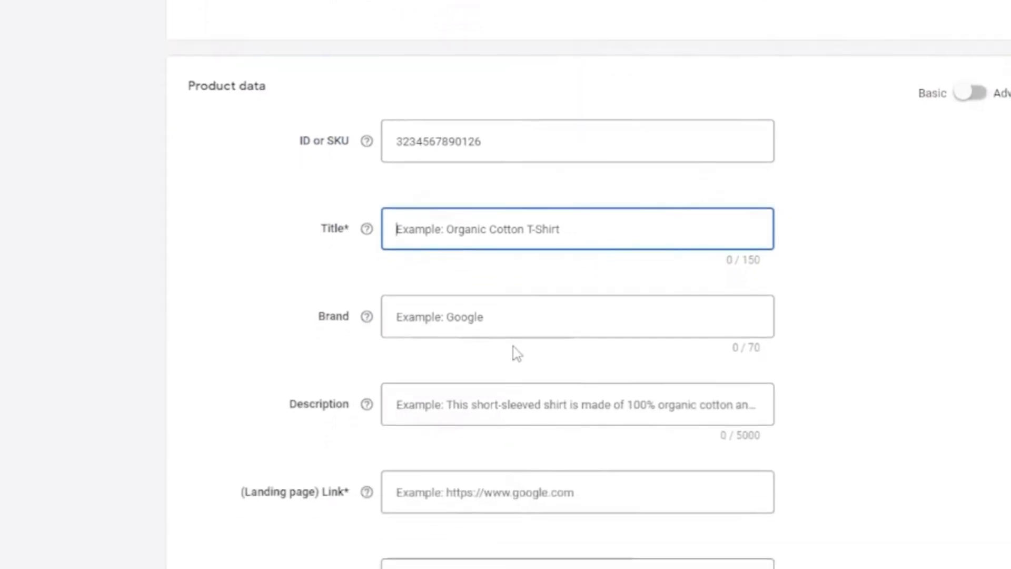
text(Fountain p)
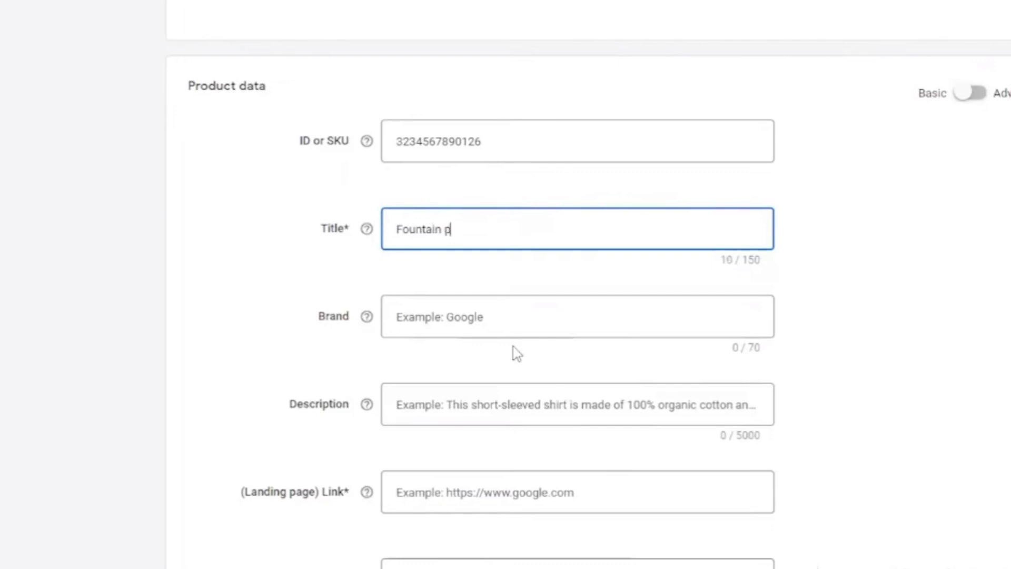
text(en)
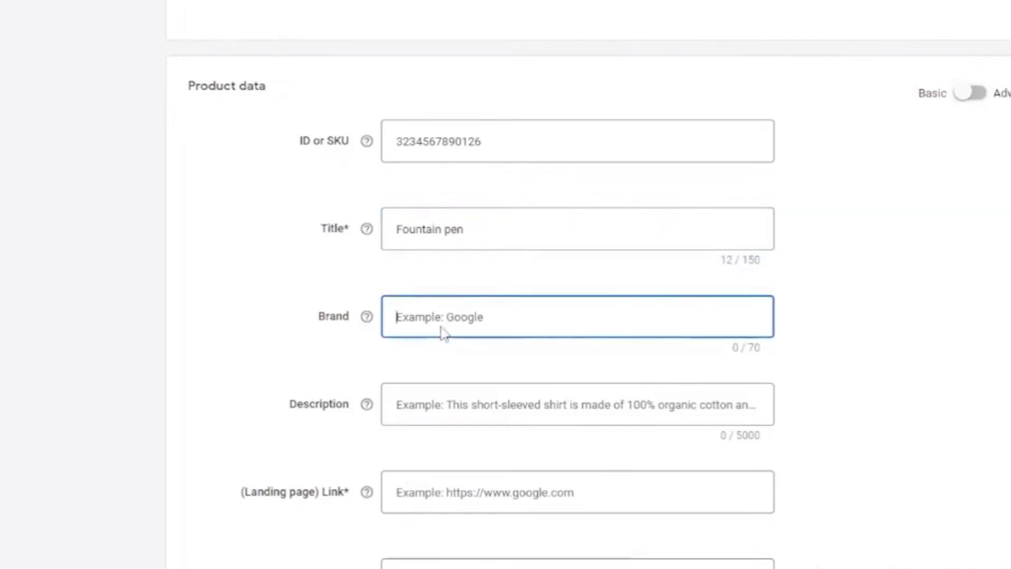
text(fountain)
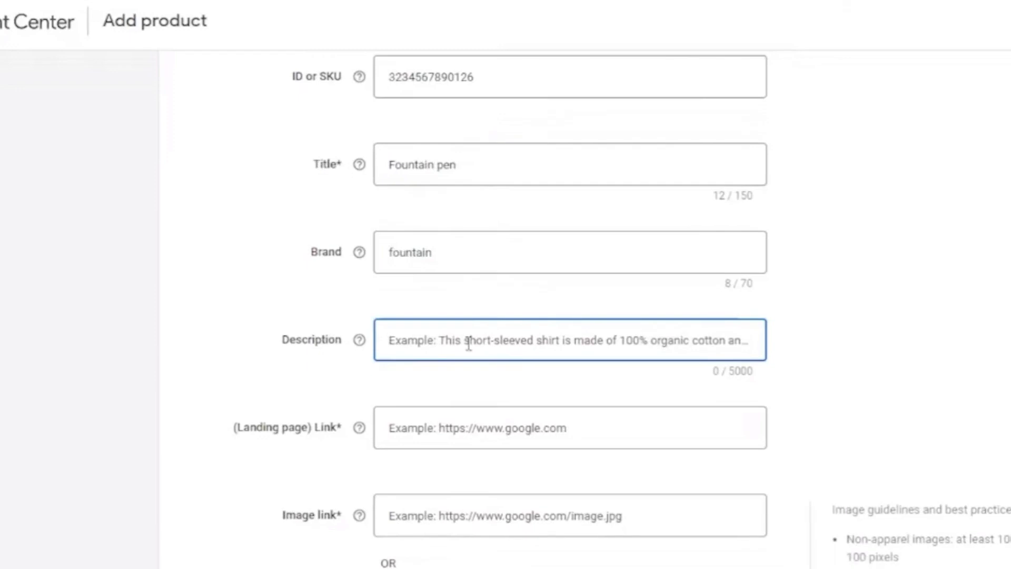
text(this)
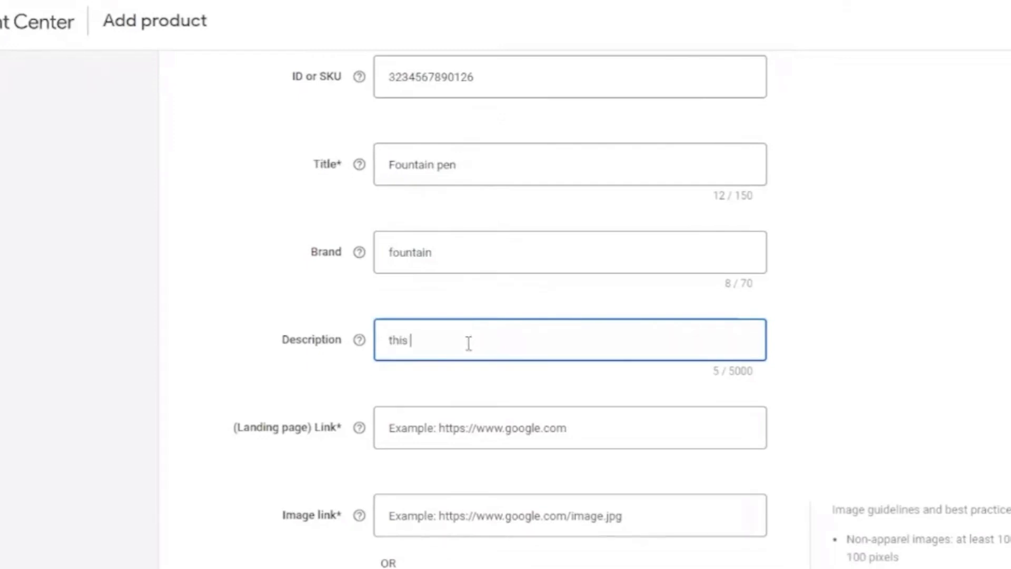
text(is a nice pen)
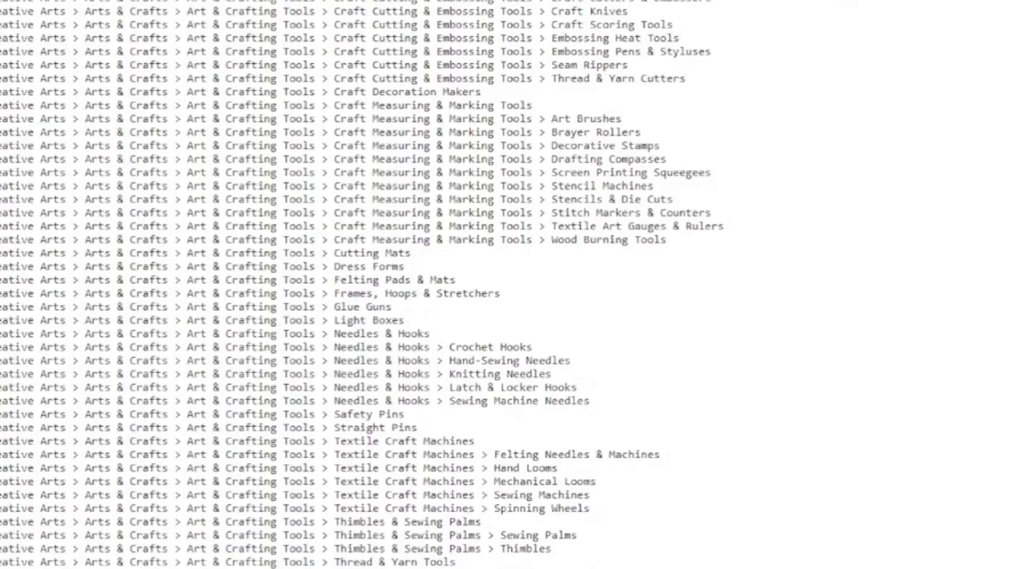
Paste a pen picture's base64 image data into the Image link field
scroll(down, 3)
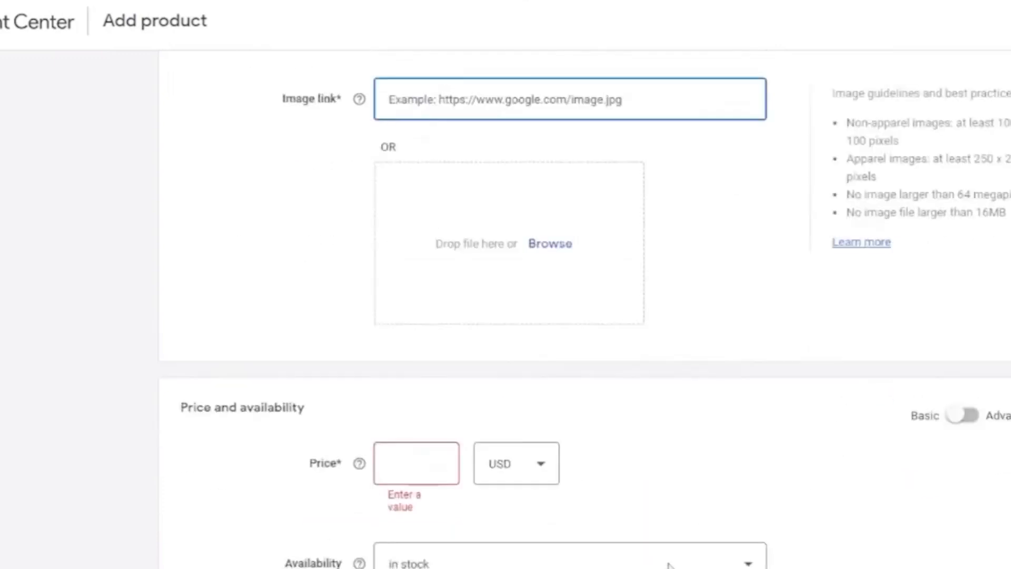
scroll(down, 3)
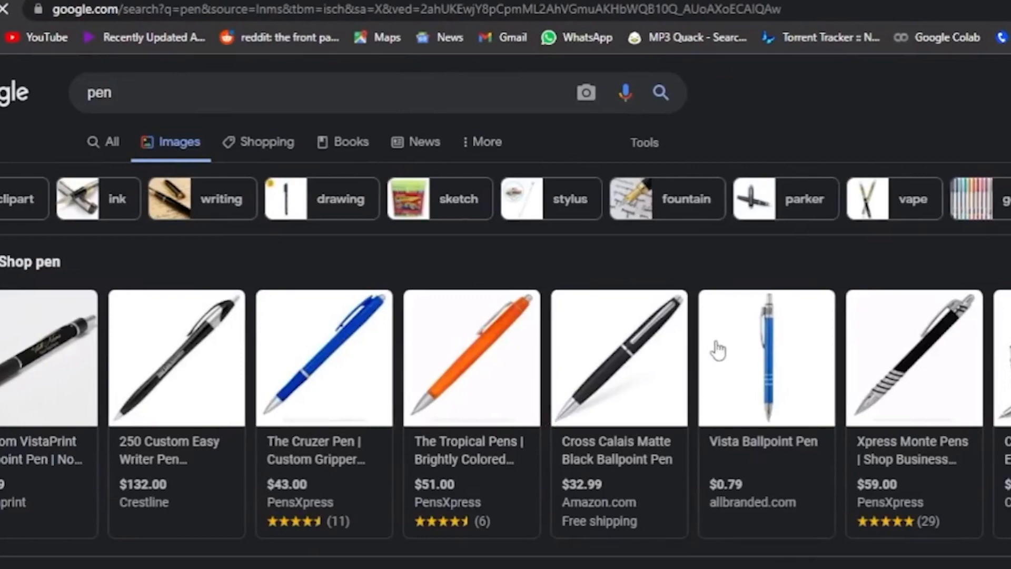
click(16, 198)
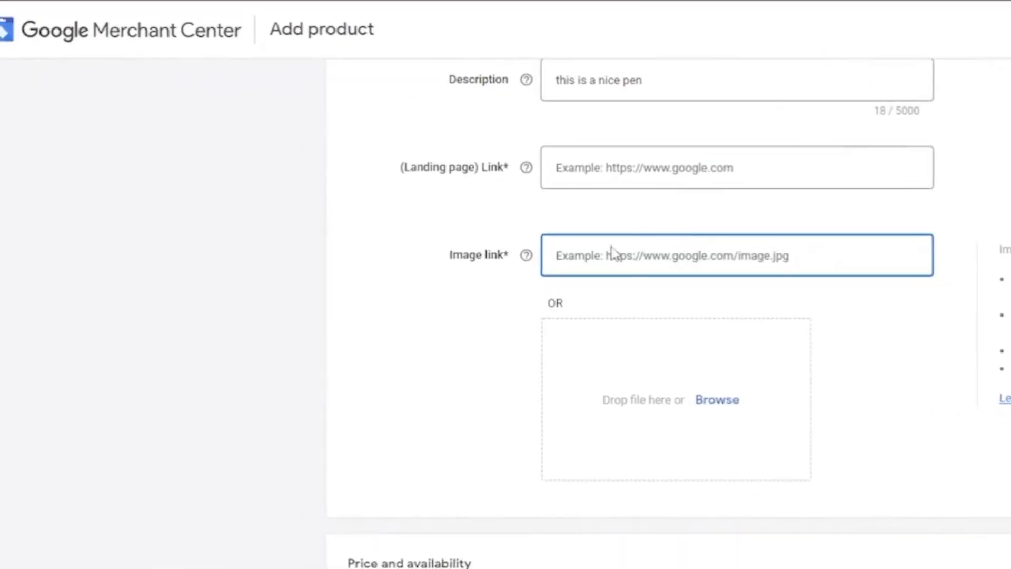
text(data:image/png;base64,iVBORw0KGgoAAAANSUhEUgAAALwAAAEMC)
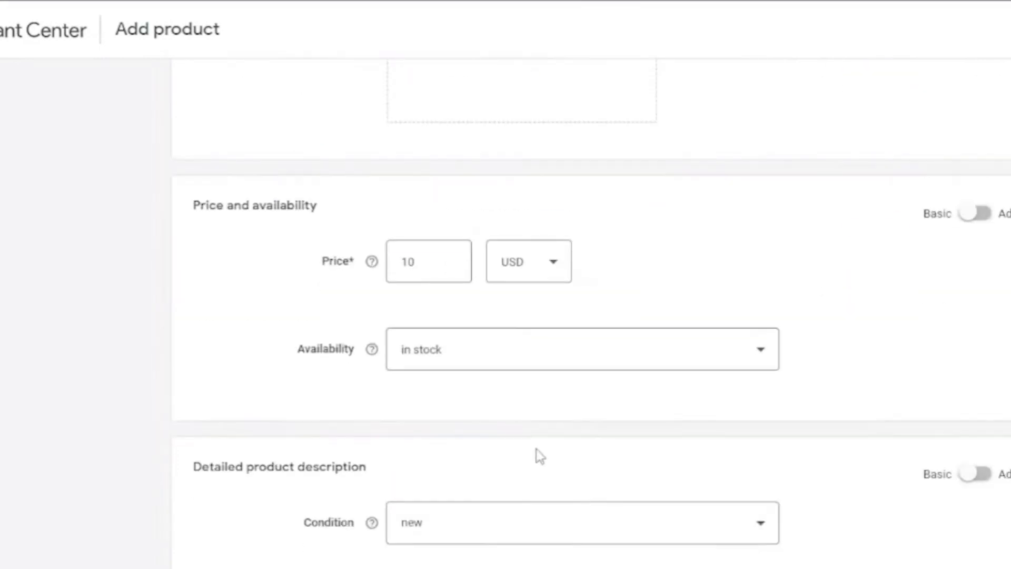
Set the price to 10 USD and choose 'new' as the condition
scroll(down, 3)
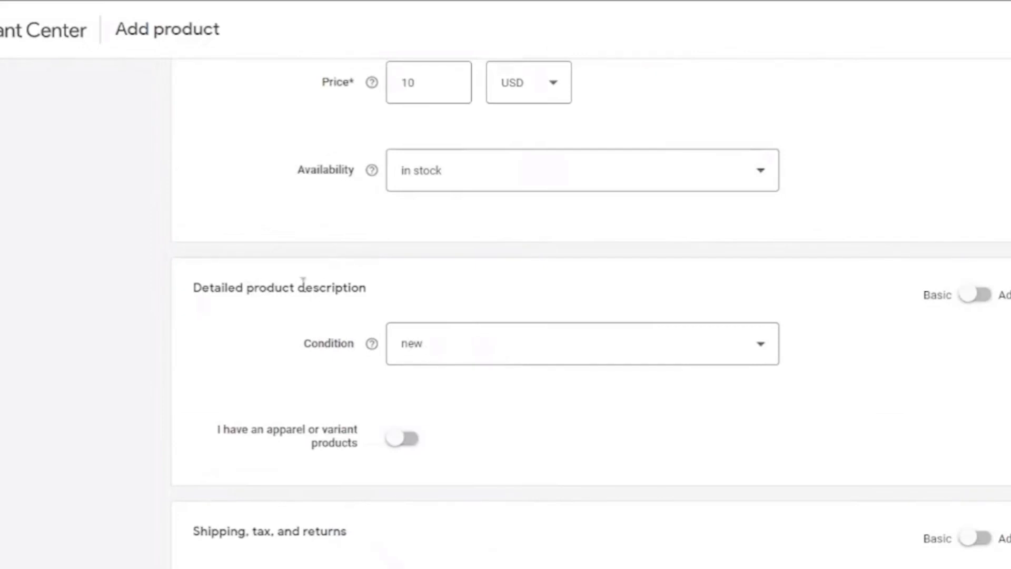
click(601, 344)
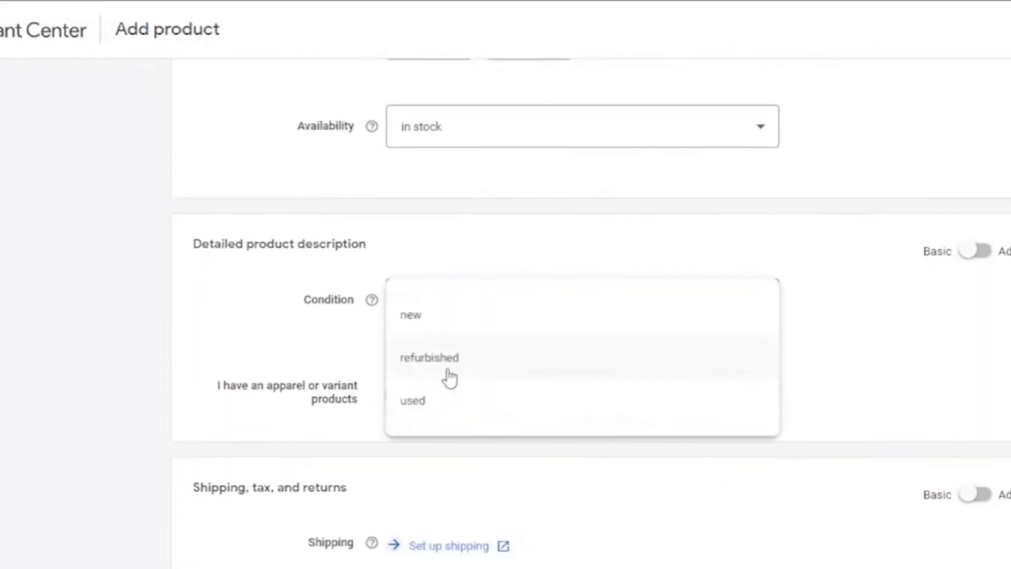
mouse_move(499, 420)
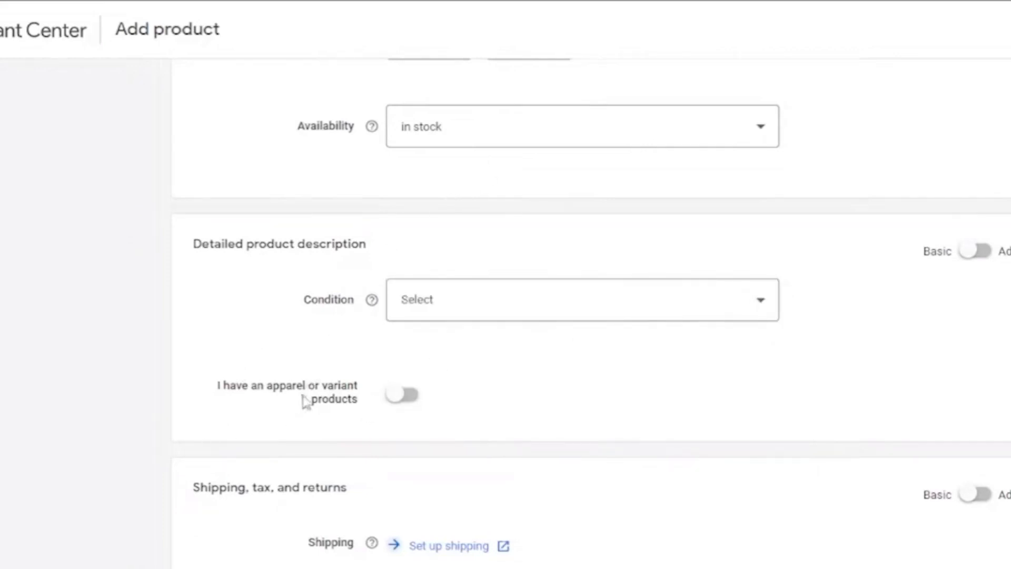
mouse_move(434, 403)
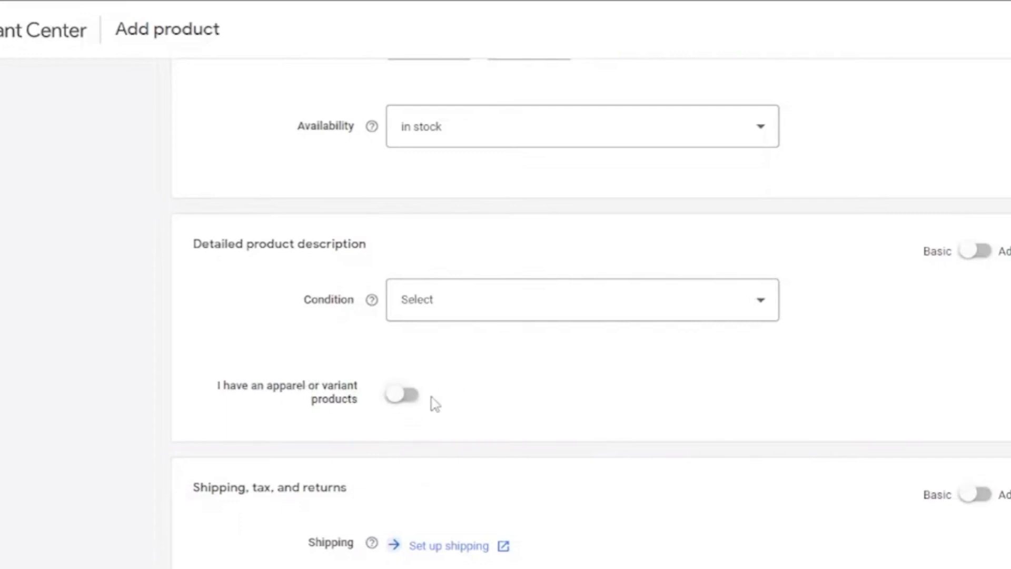
click(403, 394)
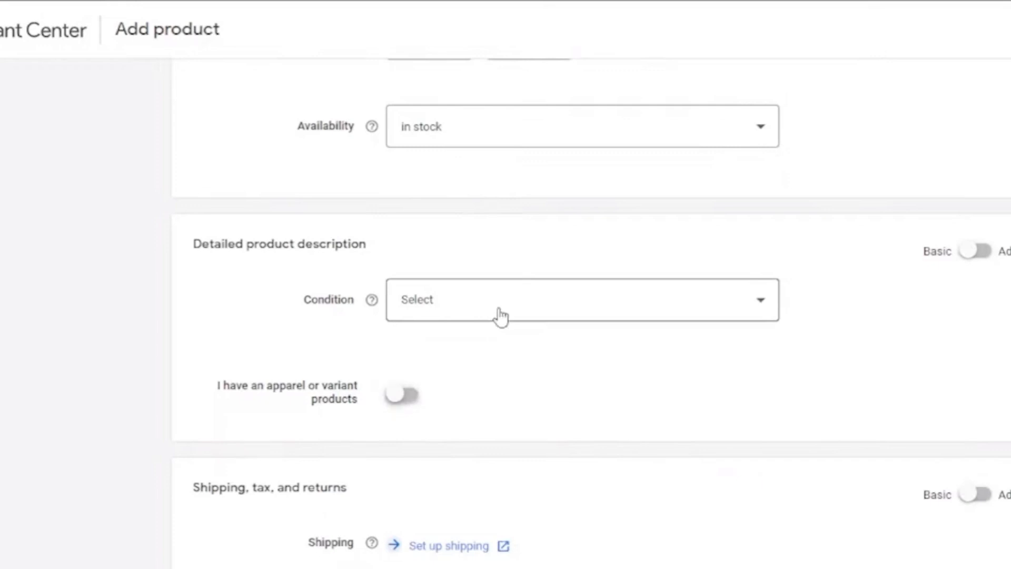
click(580, 300)
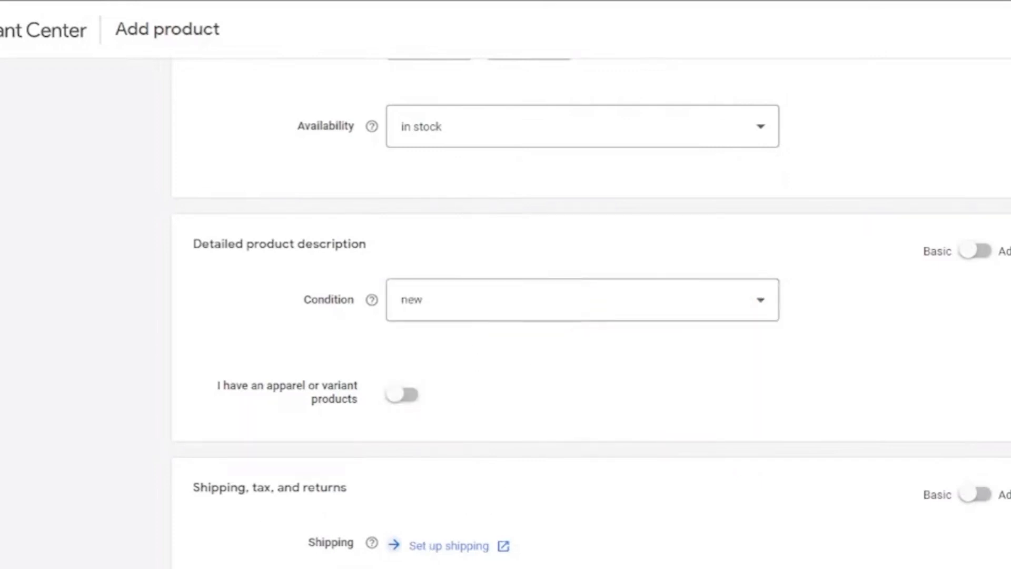
click(189, 522)
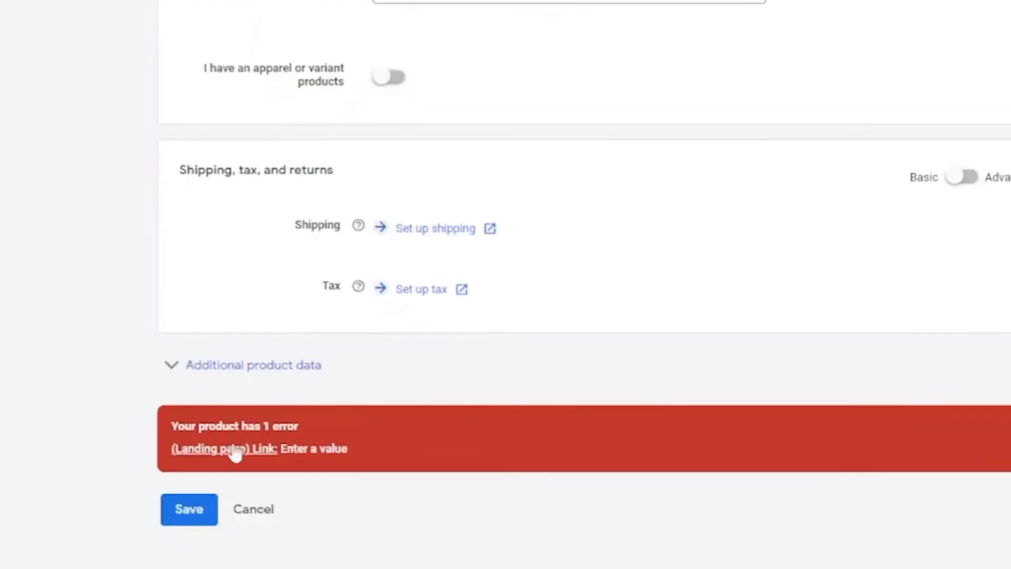
Paste a website address (wixsi…) into the landing page link, then save and correct the field
click(223, 449)
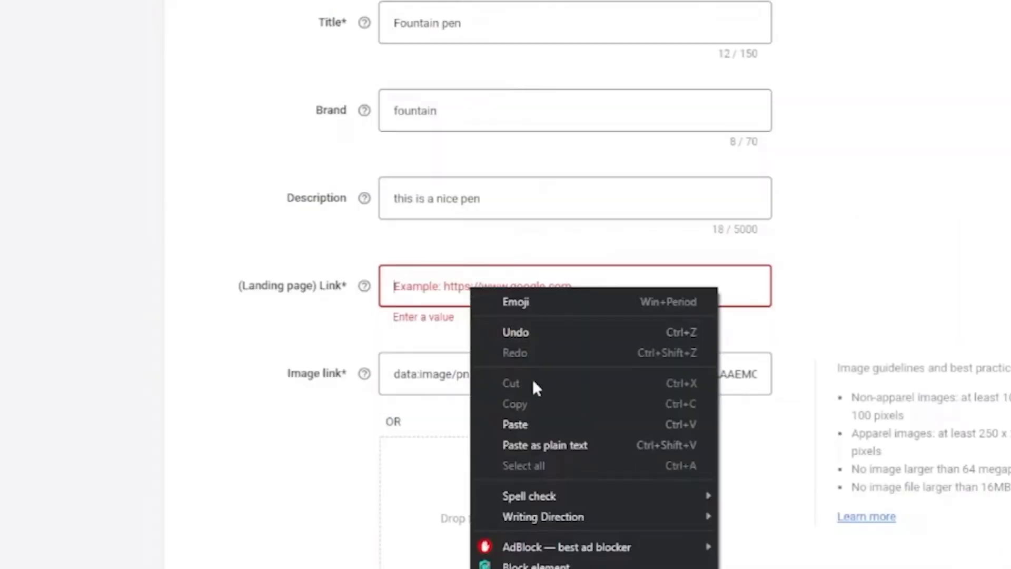
click(191, 540)
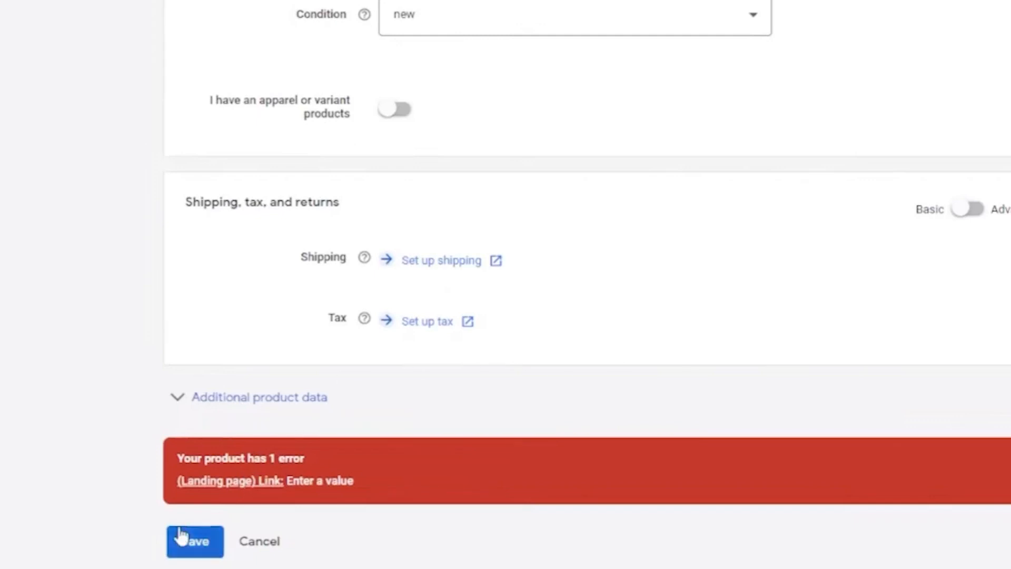
click(195, 541)
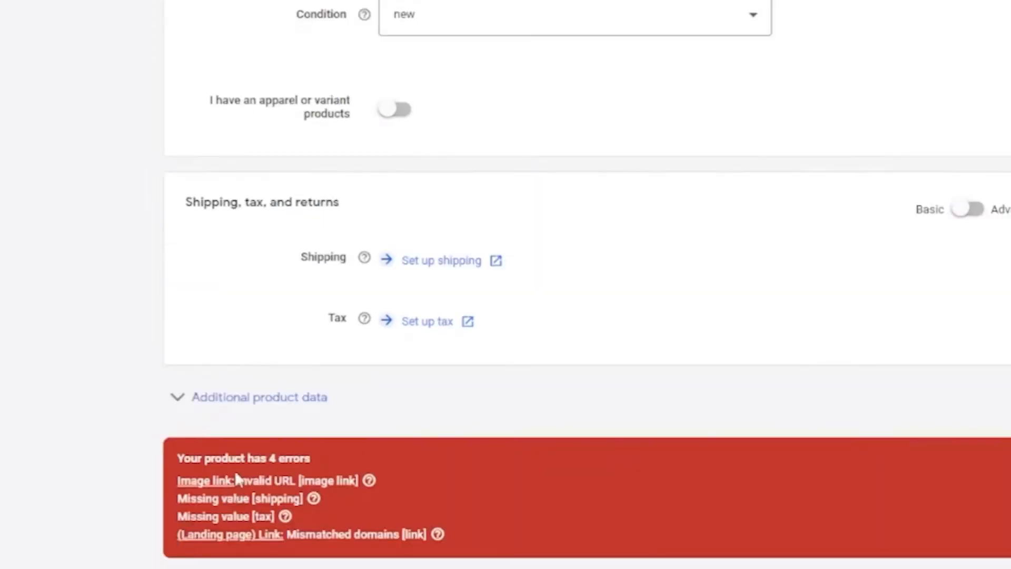
scroll(down, 3)
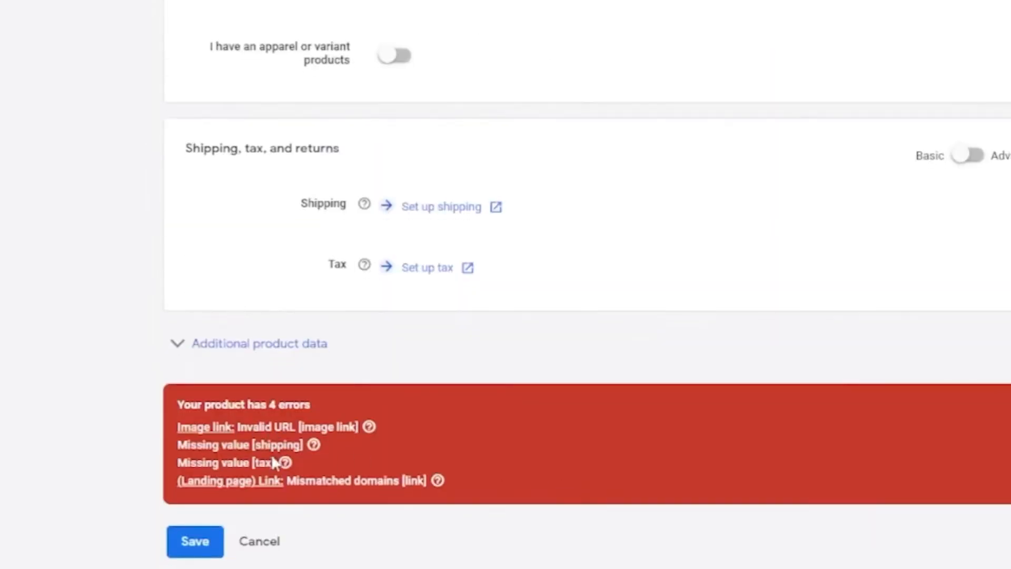
mouse_move(297, 502)
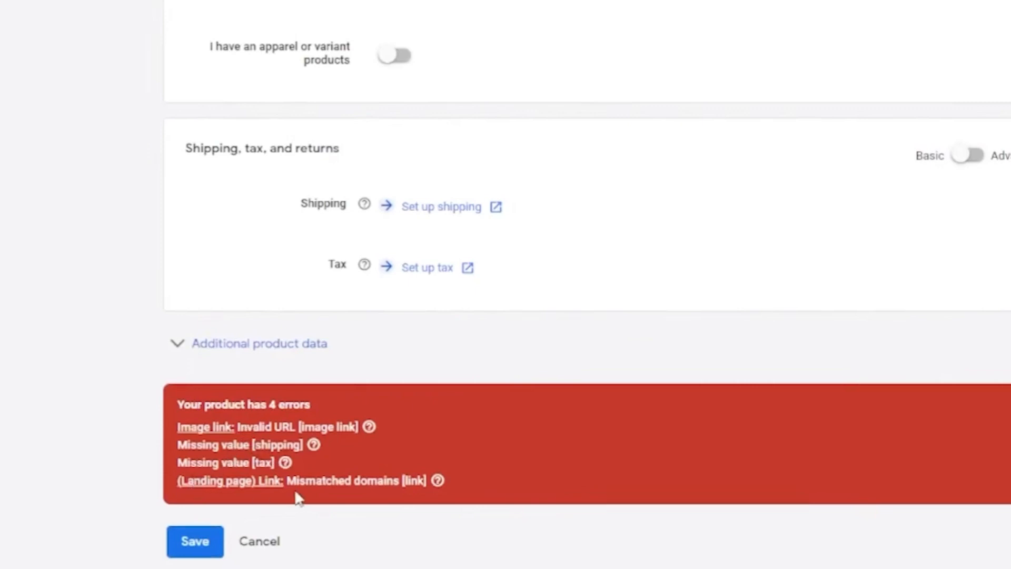
scroll(up, 3)
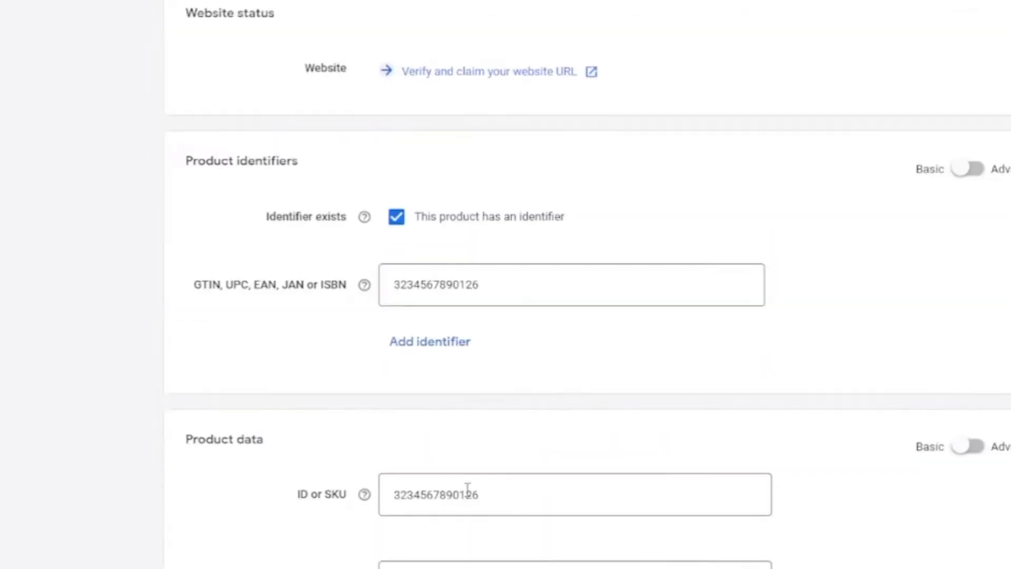
scroll(down, 3)
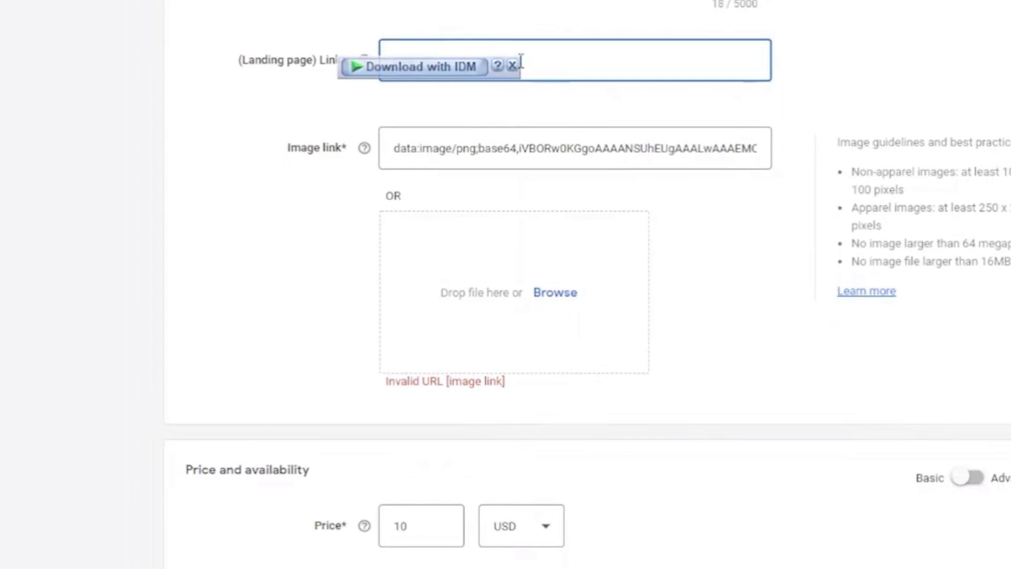
text(wixsite)
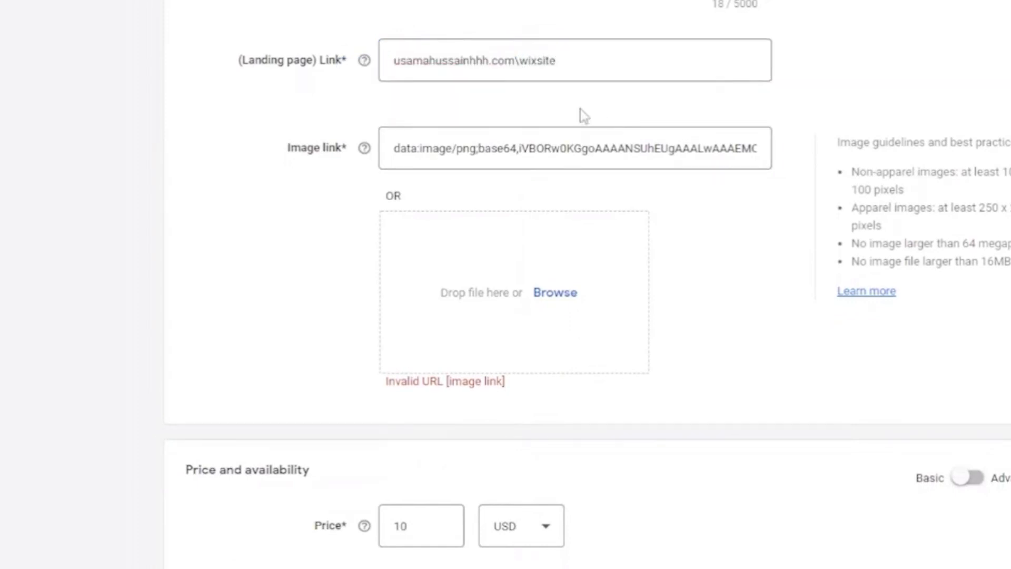
Choose 'Show custom delivery times based on your carrier or partner' with carrier and ship-from location
scroll(down, 3)
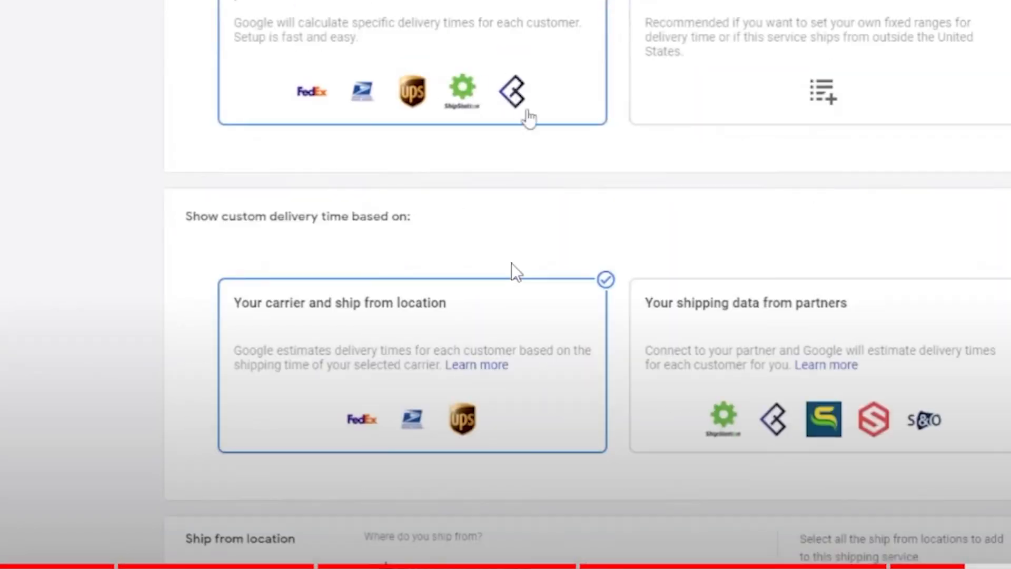
scroll(down, 3)
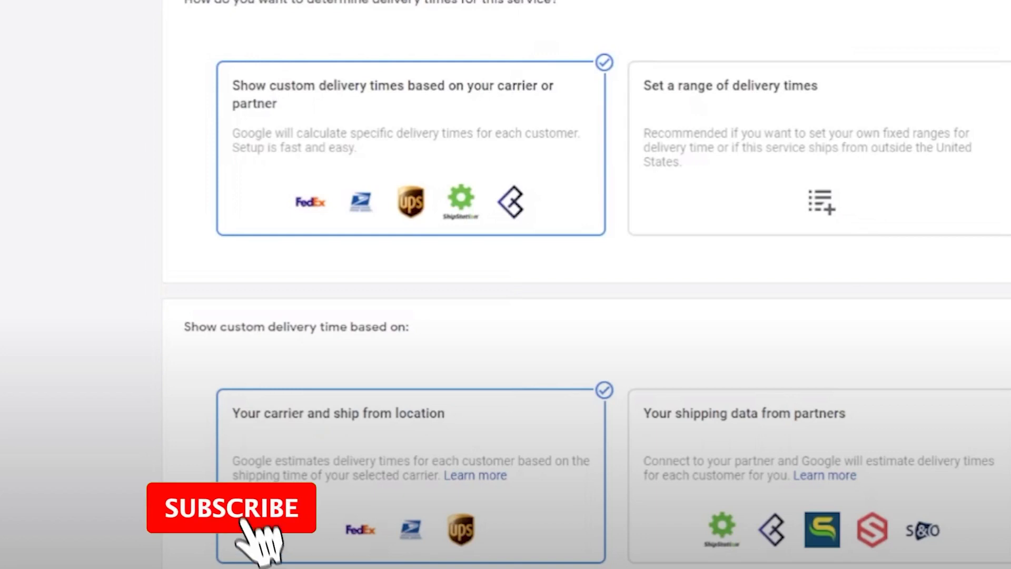
click(232, 508)
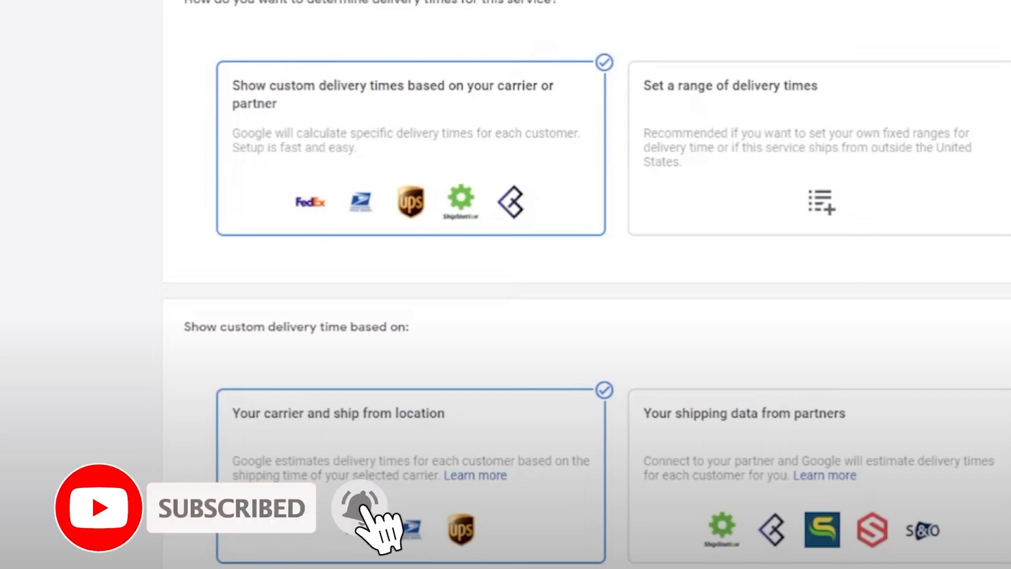